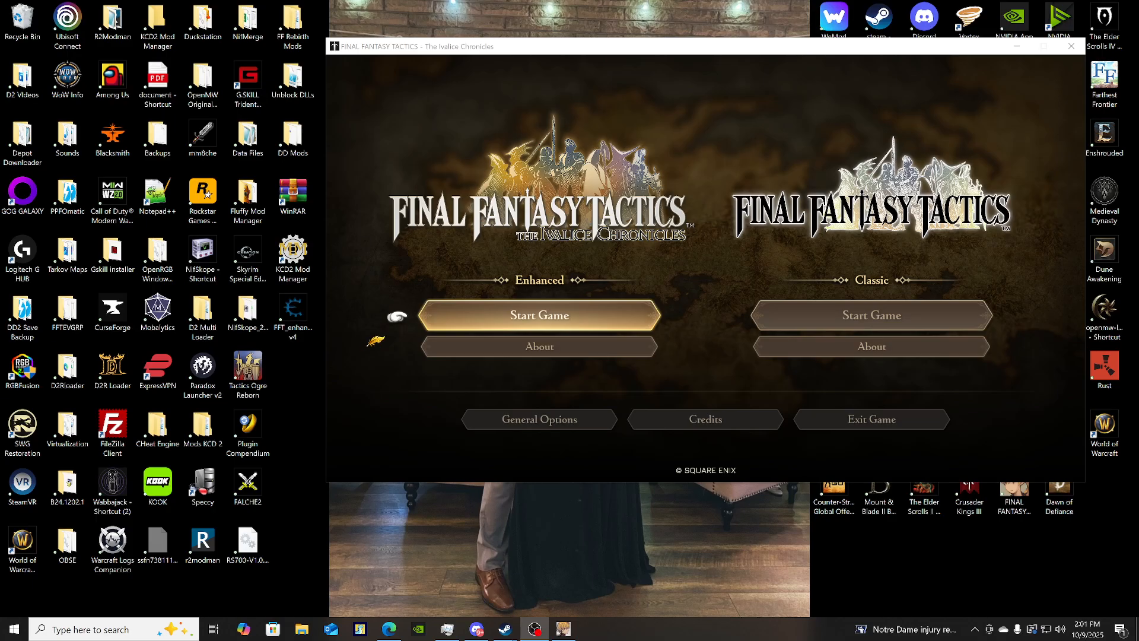
# Launch the Enhanced edition from the launcher and wait through to the title screen.
pyautogui.click(247, 428)
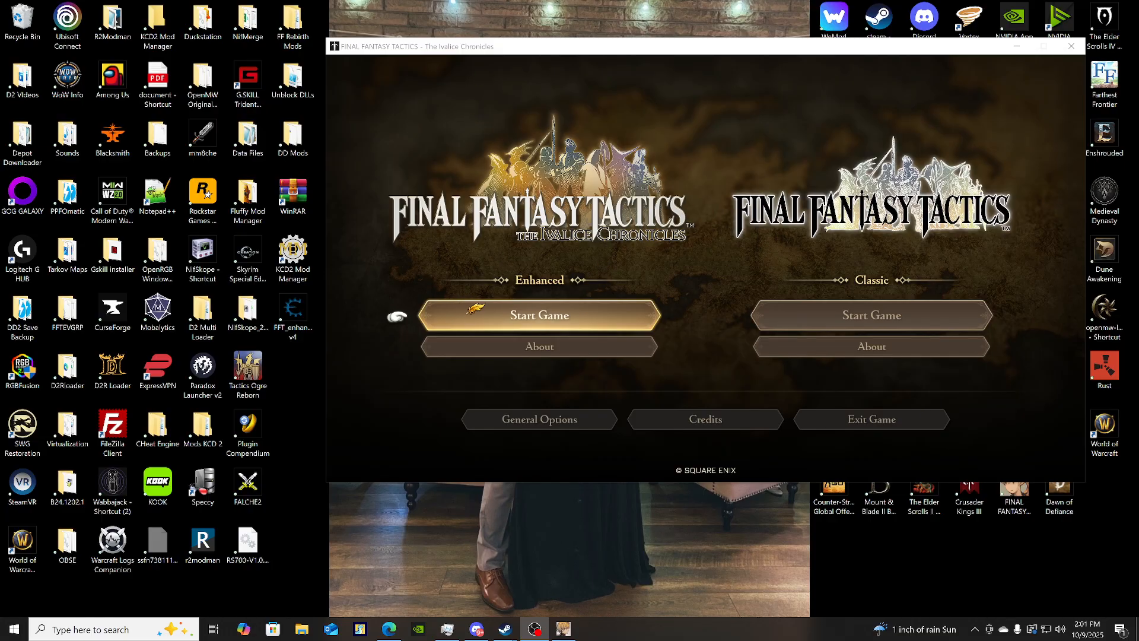
pyautogui.click(538, 315)
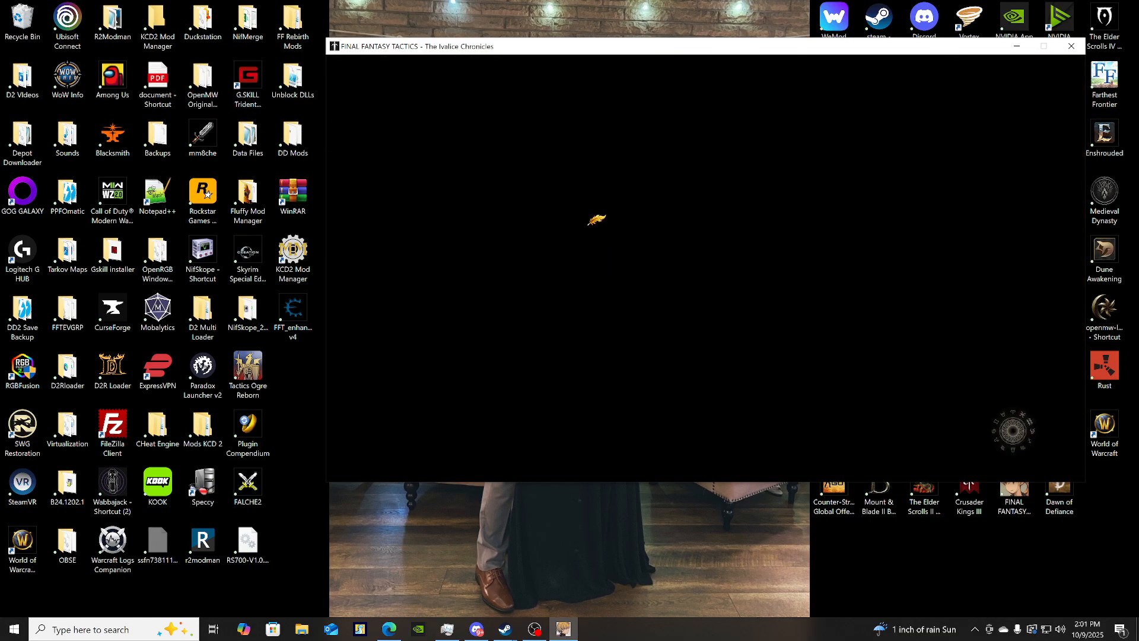
pyautogui.click(292, 308)
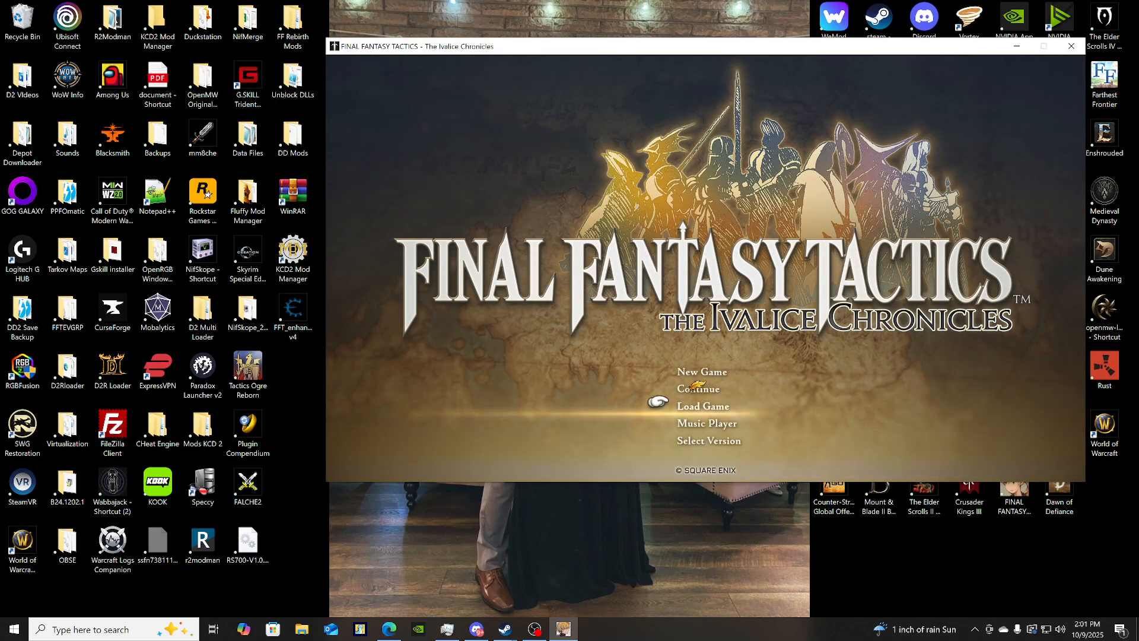
# Continue the most recent save to load onto the world map with the FFT table open.
pyautogui.click(592, 628)
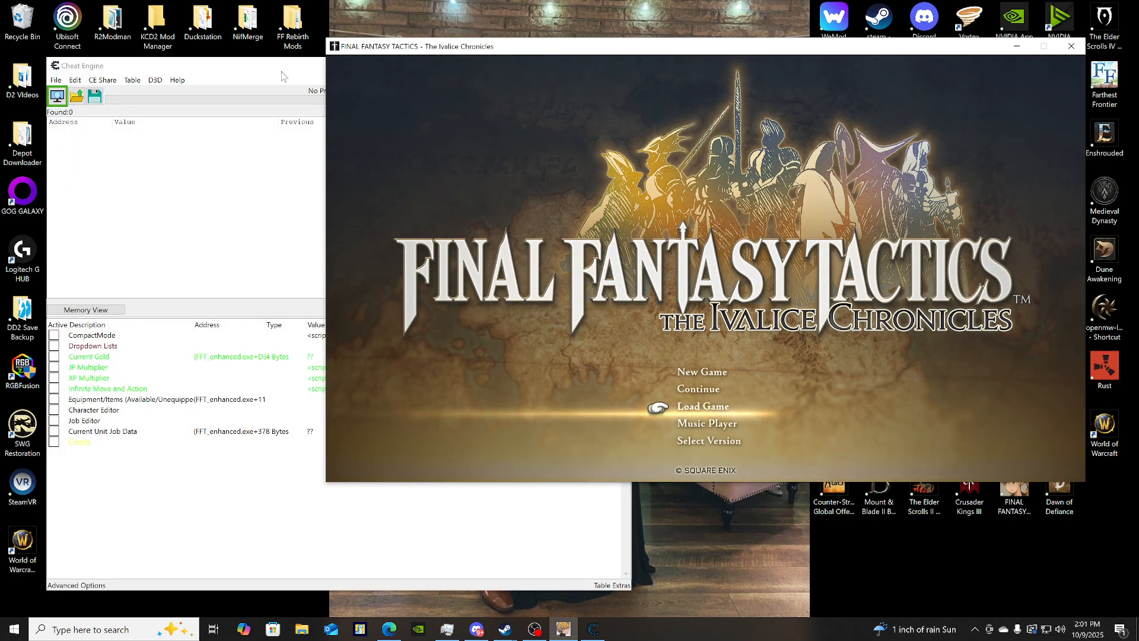
pyautogui.click(701, 406)
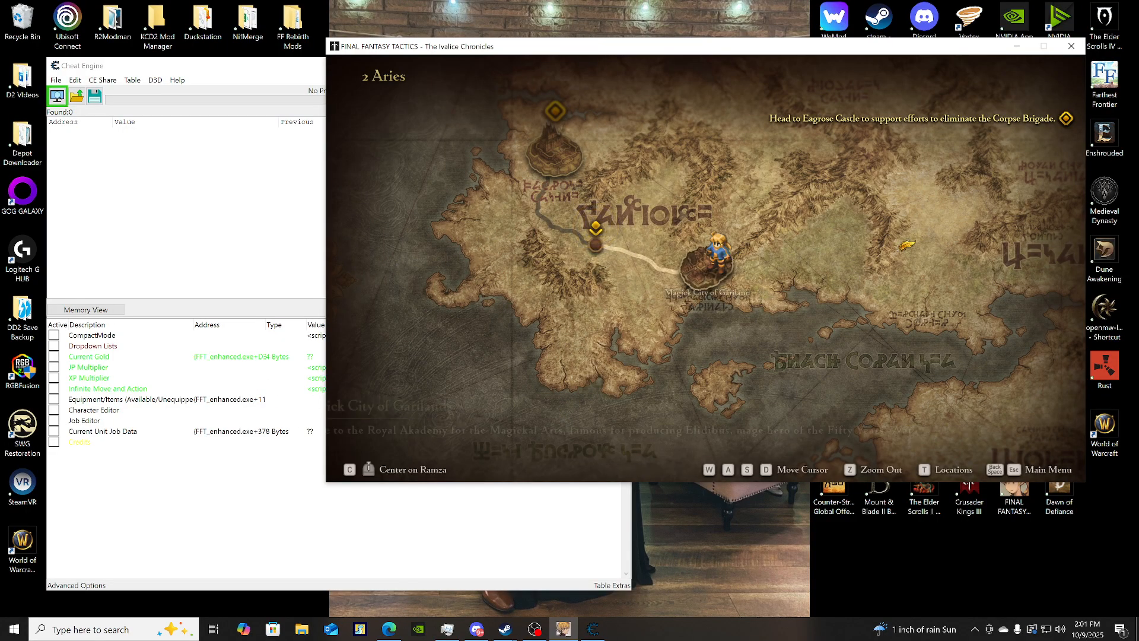
pyautogui.moveTo(594, 231)
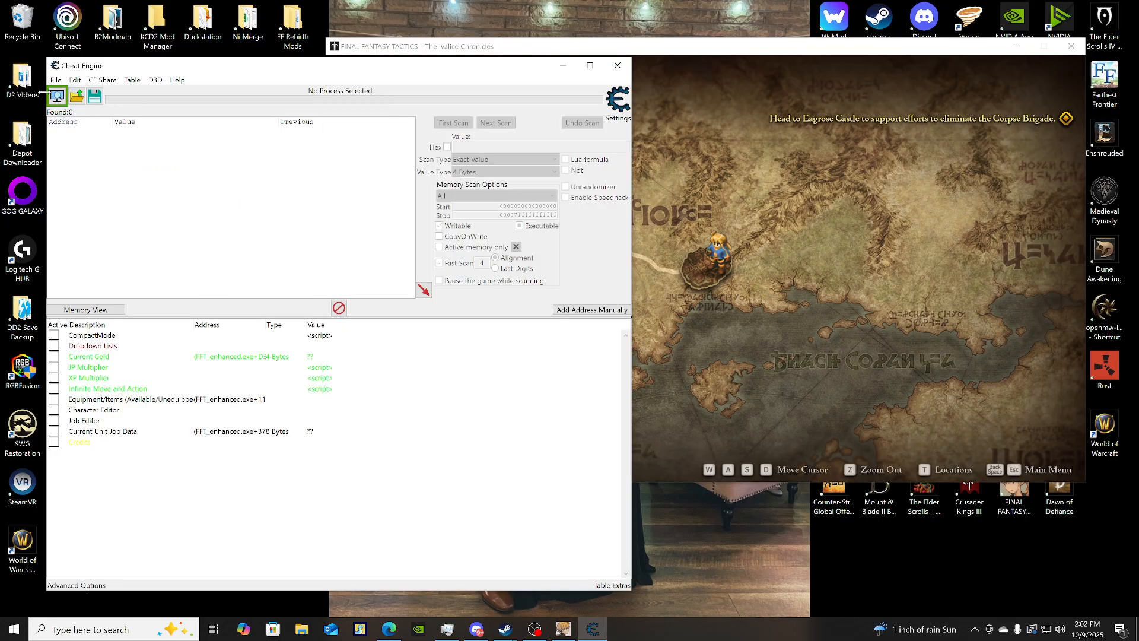
# Attach to the FINAL FANTASY TACTICS process, keeping the existing address list so entries show live values.
pyautogui.click(57, 95)
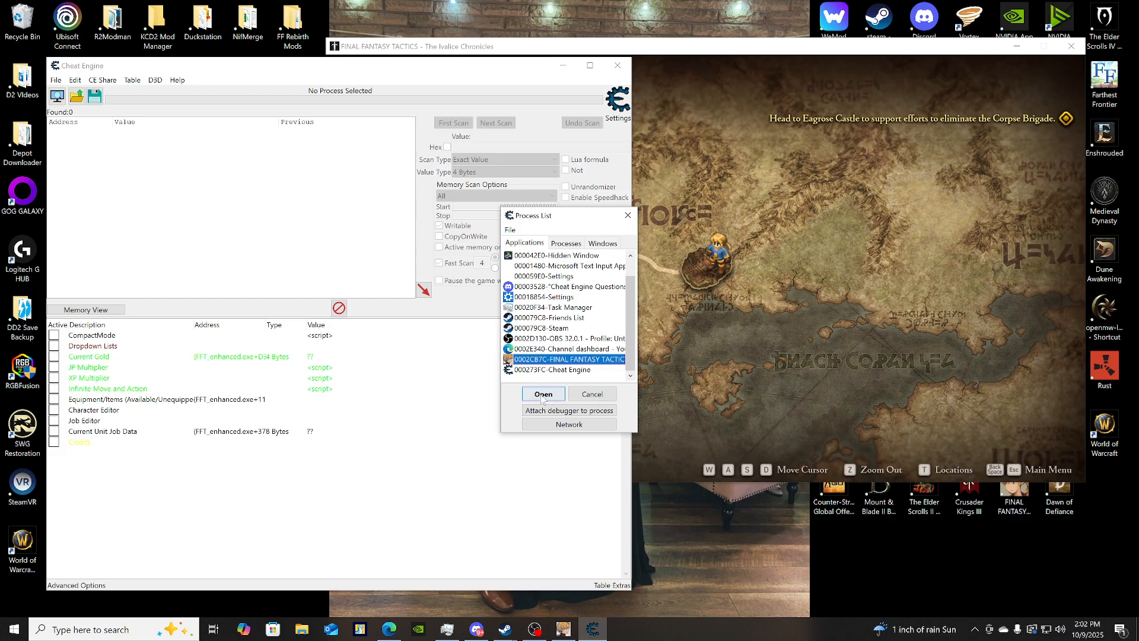
pyautogui.click(542, 393)
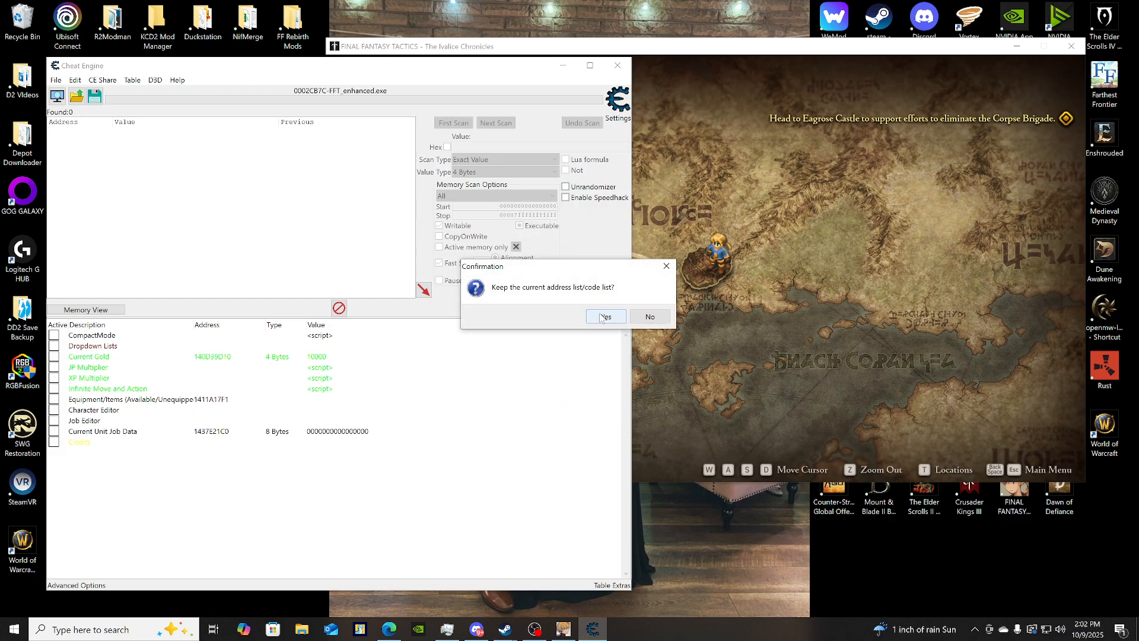
pyautogui.click(604, 316)
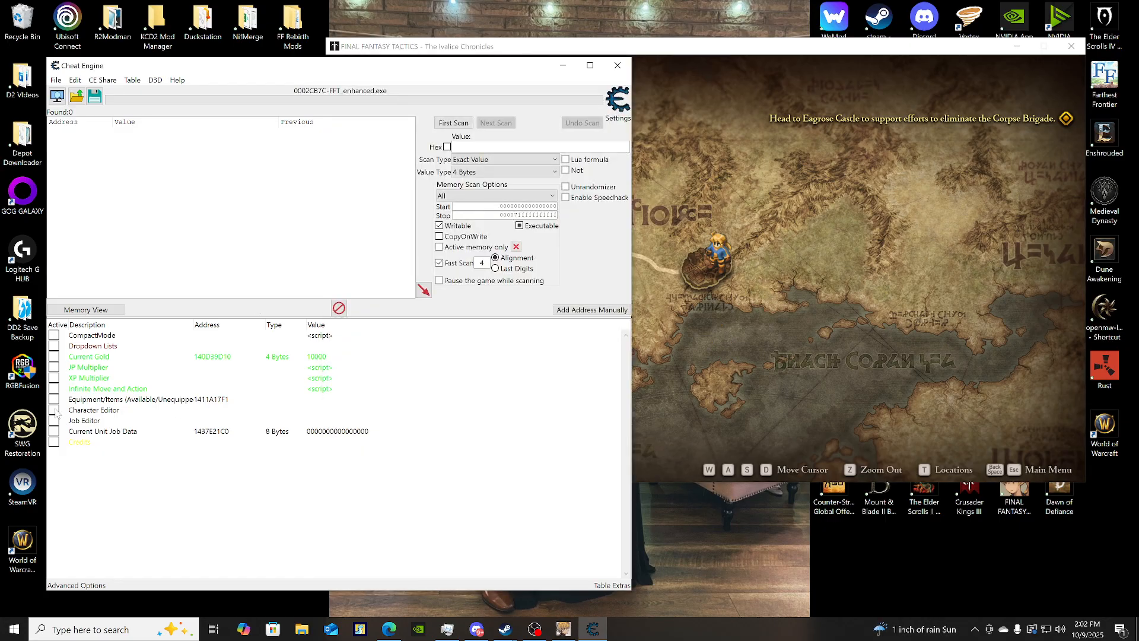
pyautogui.click(102, 431)
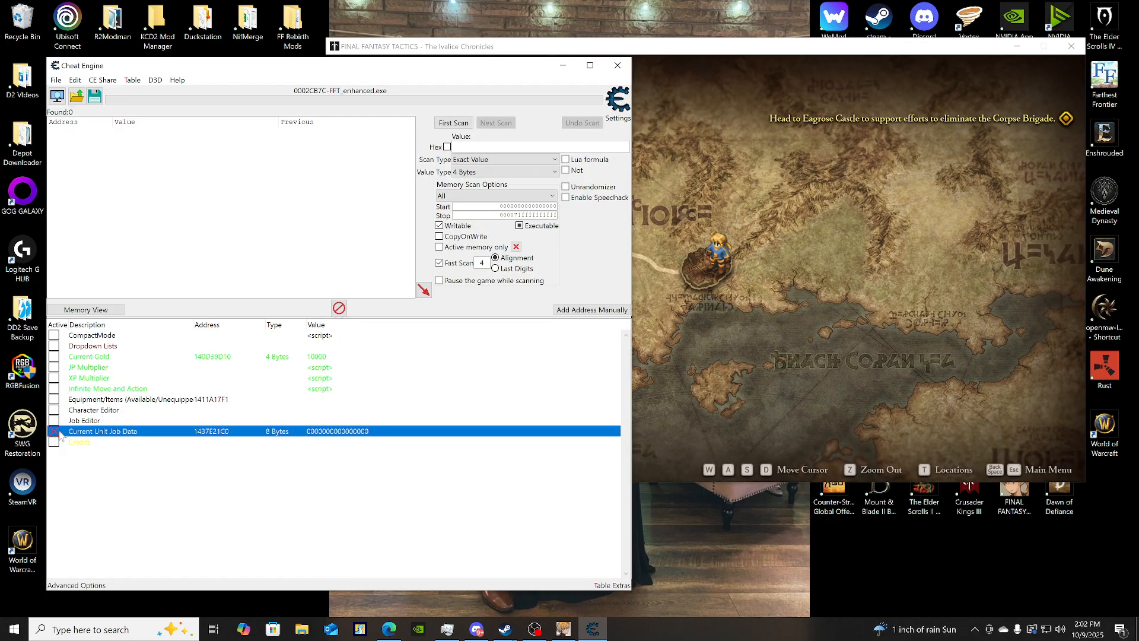
pyautogui.click(53, 431)
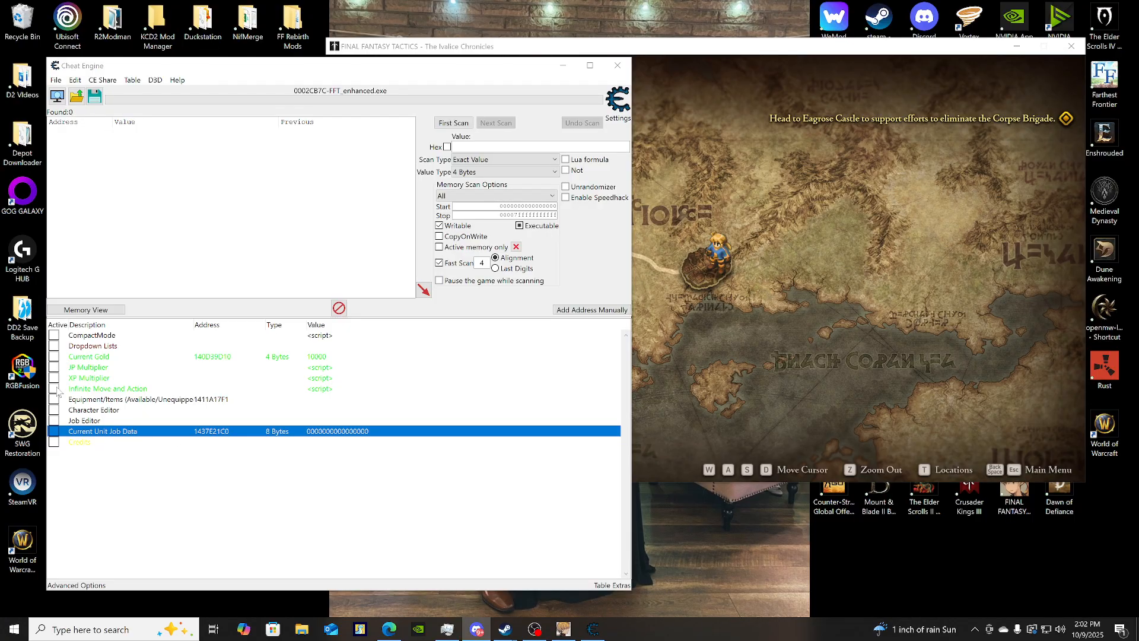
pyautogui.click(94, 409)
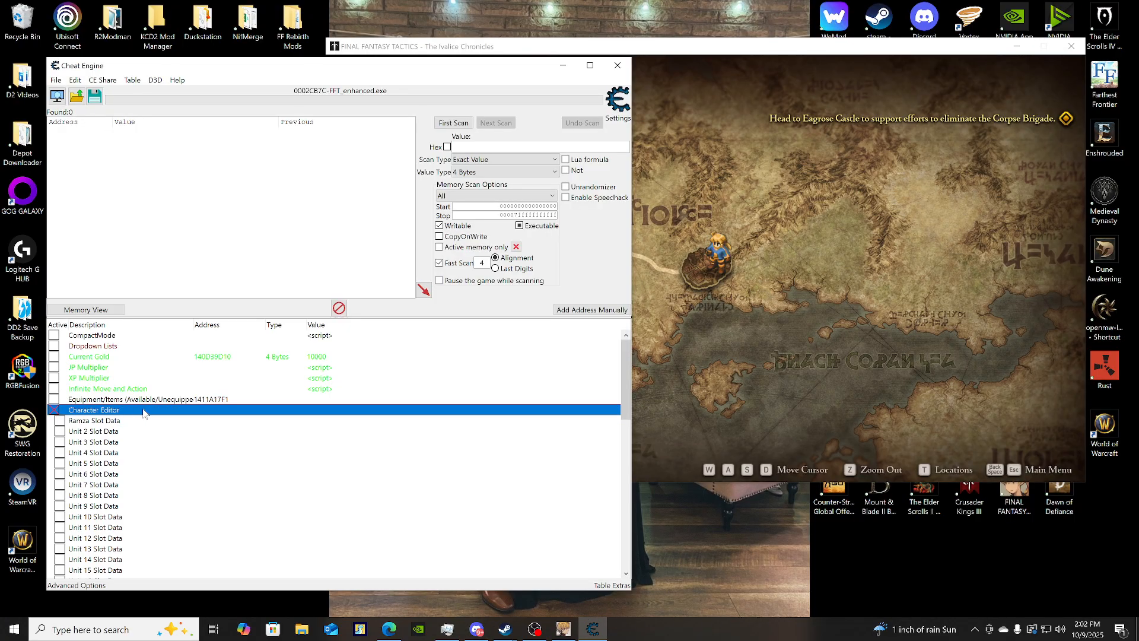
pyautogui.click(56, 410)
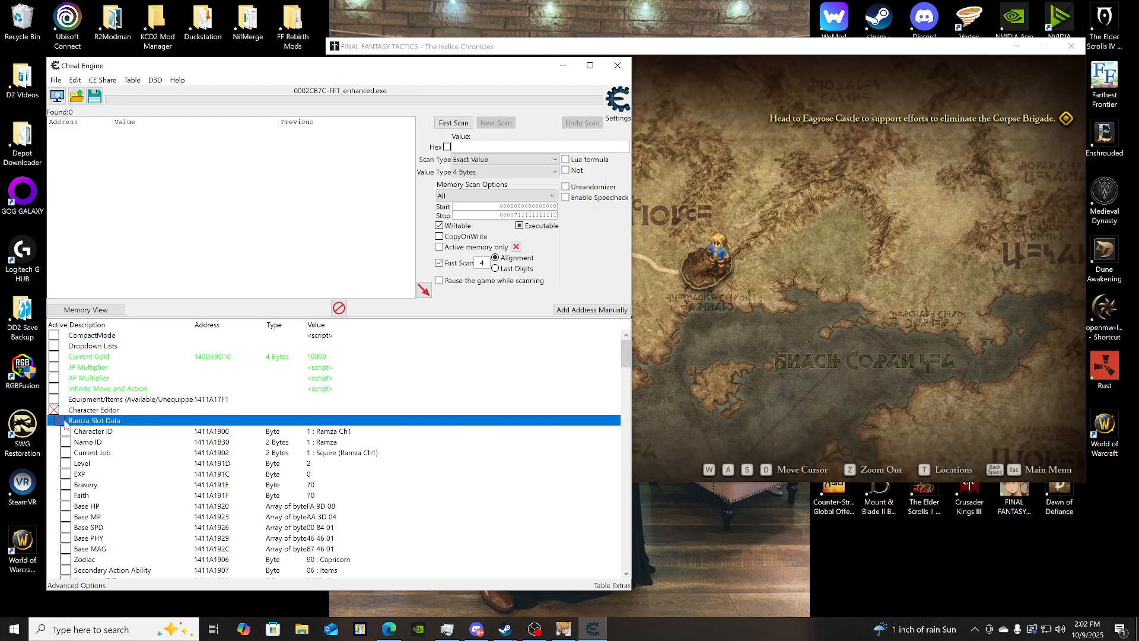
pyautogui.moveTo(115, 446)
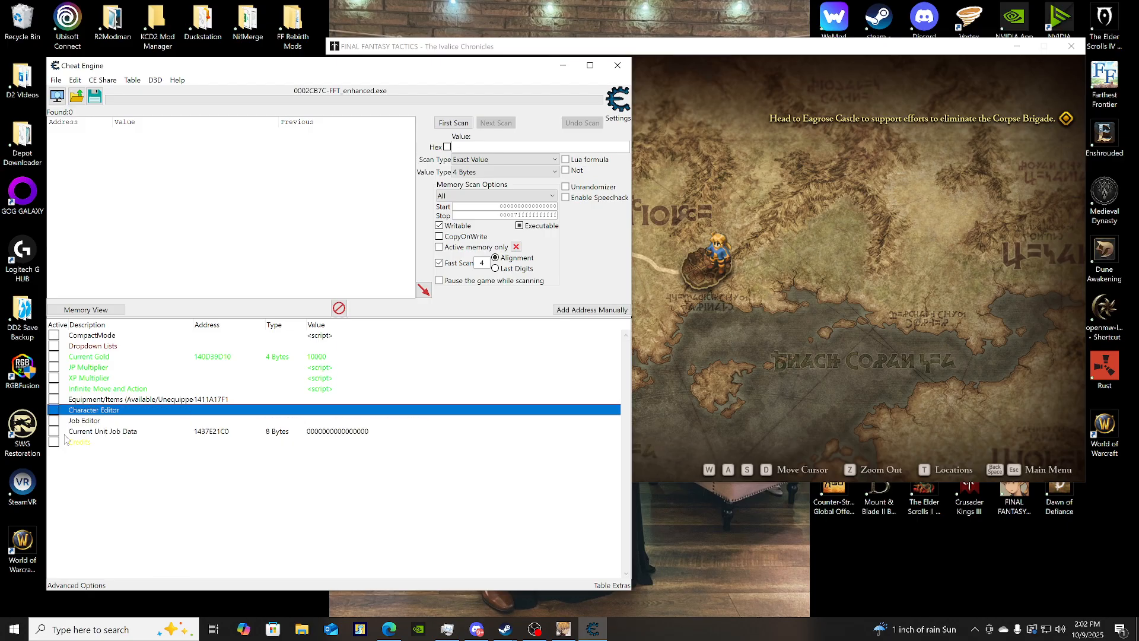
pyautogui.rightClick(102, 431)
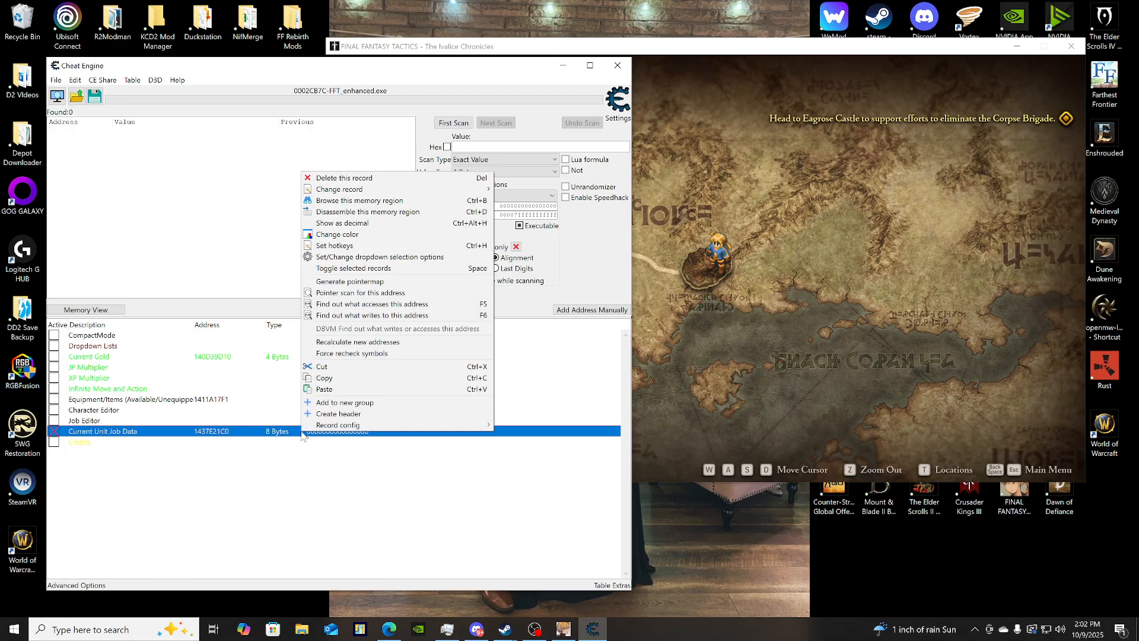
pyautogui.moveTo(339, 189)
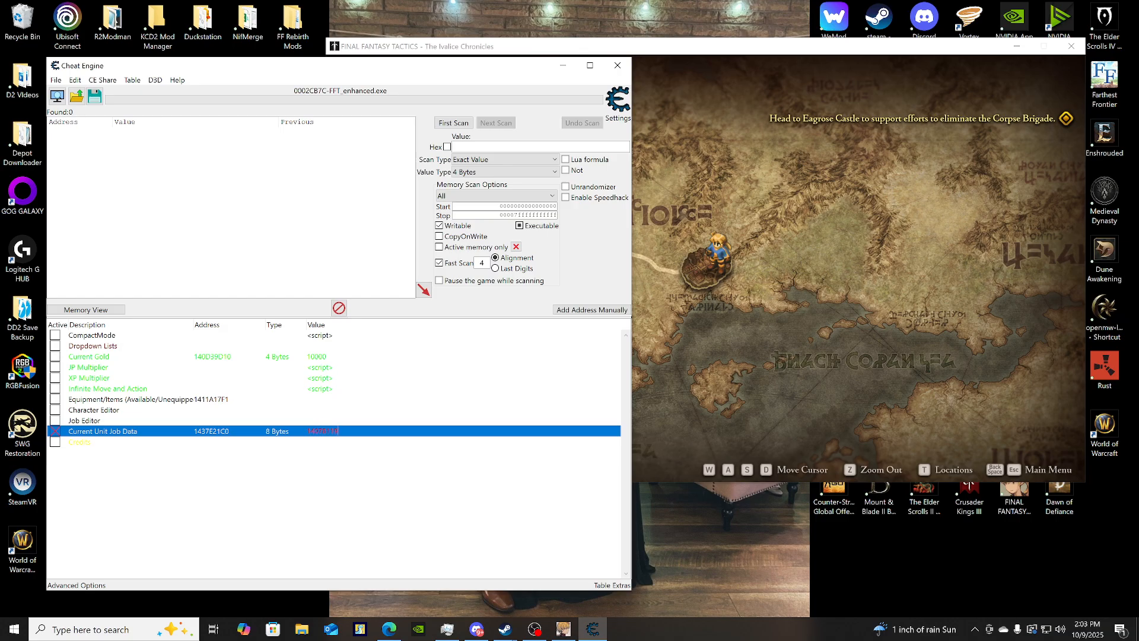
pyautogui.click(85, 420)
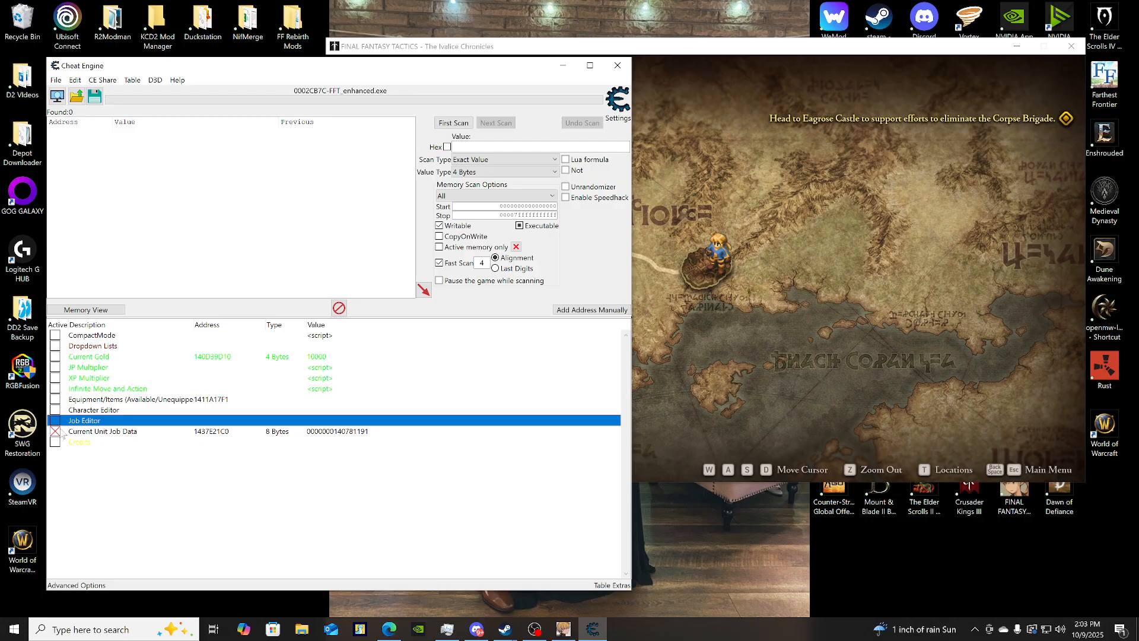
pyautogui.moveTo(487, 407)
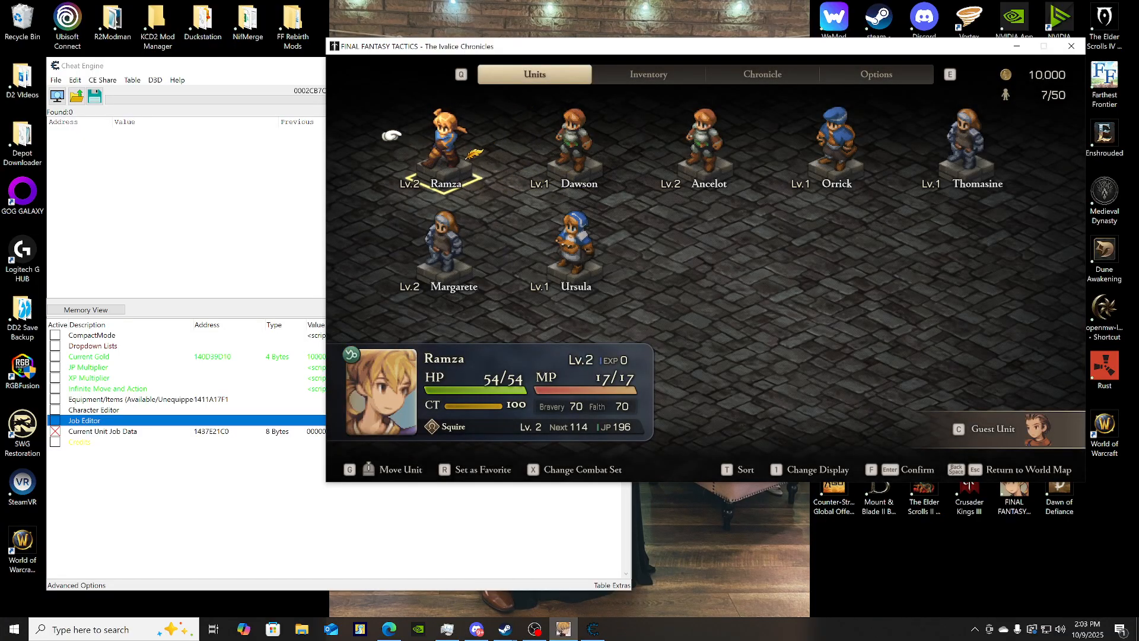
# Pick a Squire unit in the roster and enter its Equipment & Abilities screen.
pyautogui.click(573, 150)
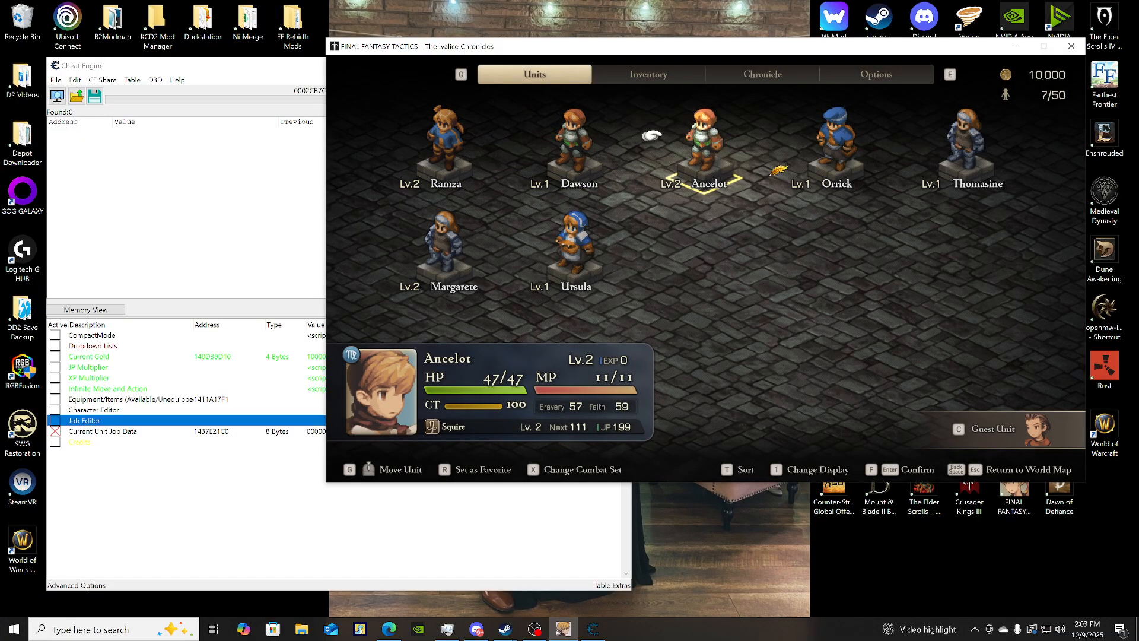
pyautogui.click(572, 141)
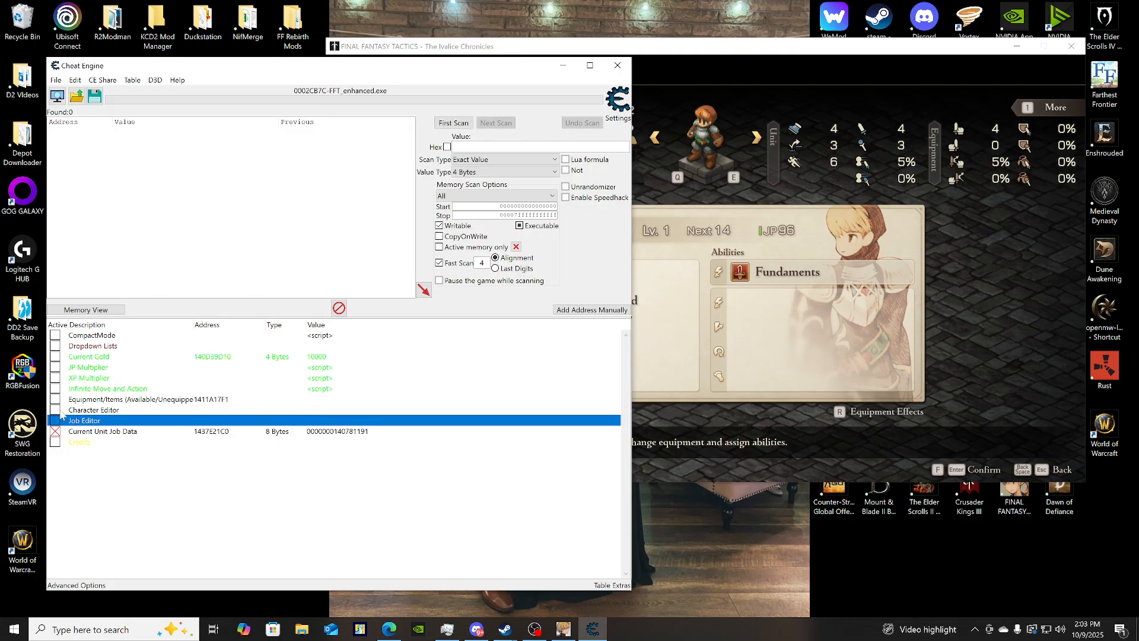
# Expand Unit 2 Slot Data and lock its Bravery at 95 and Faith at 20.
pyautogui.click(57, 409)
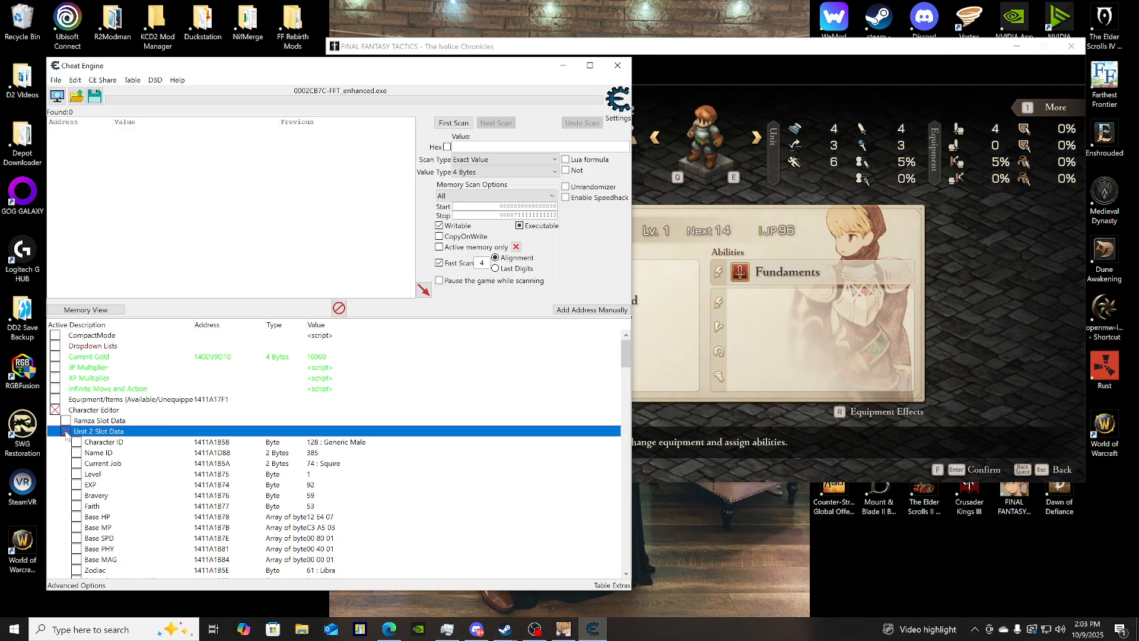
pyautogui.scroll(-3)
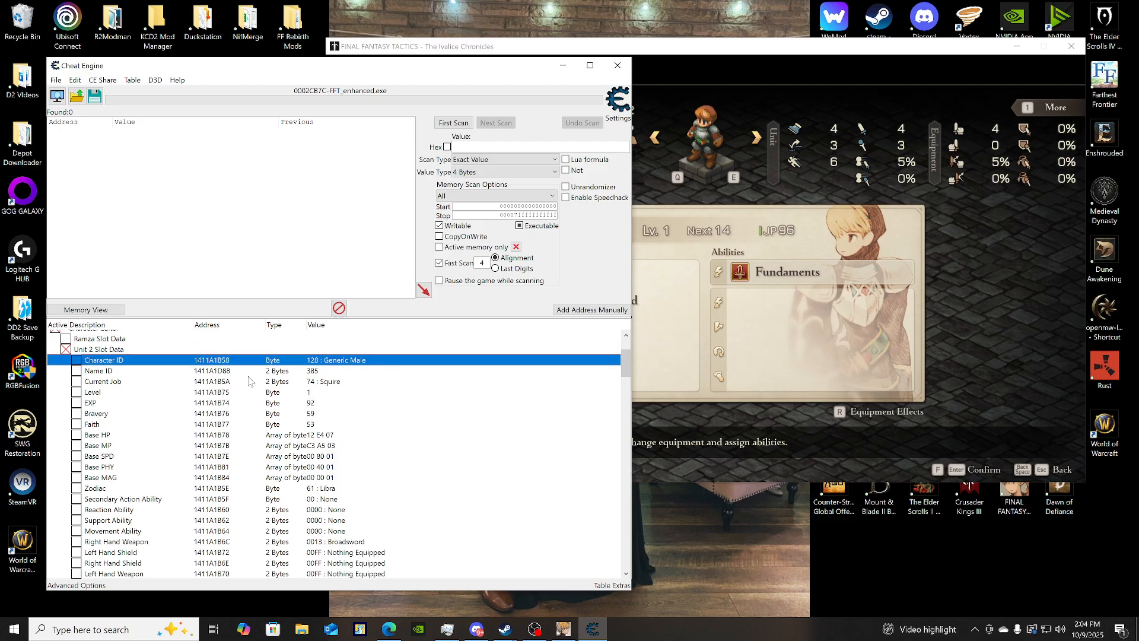
pyautogui.click(99, 370)
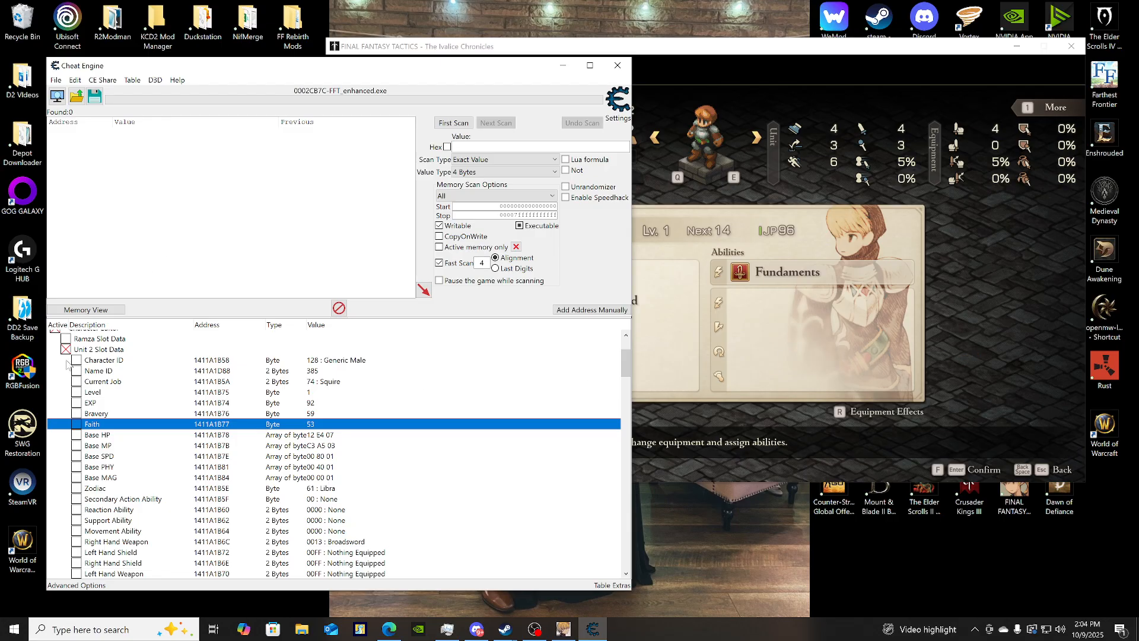
pyautogui.rightClick(94, 413)
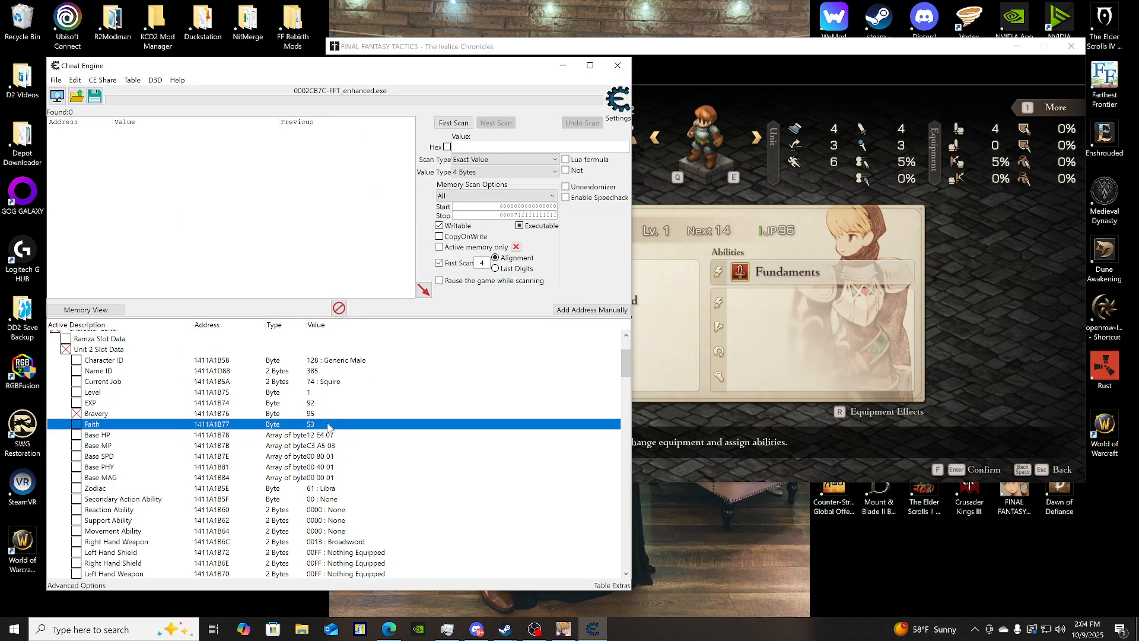
pyautogui.doubleClick(325, 423)
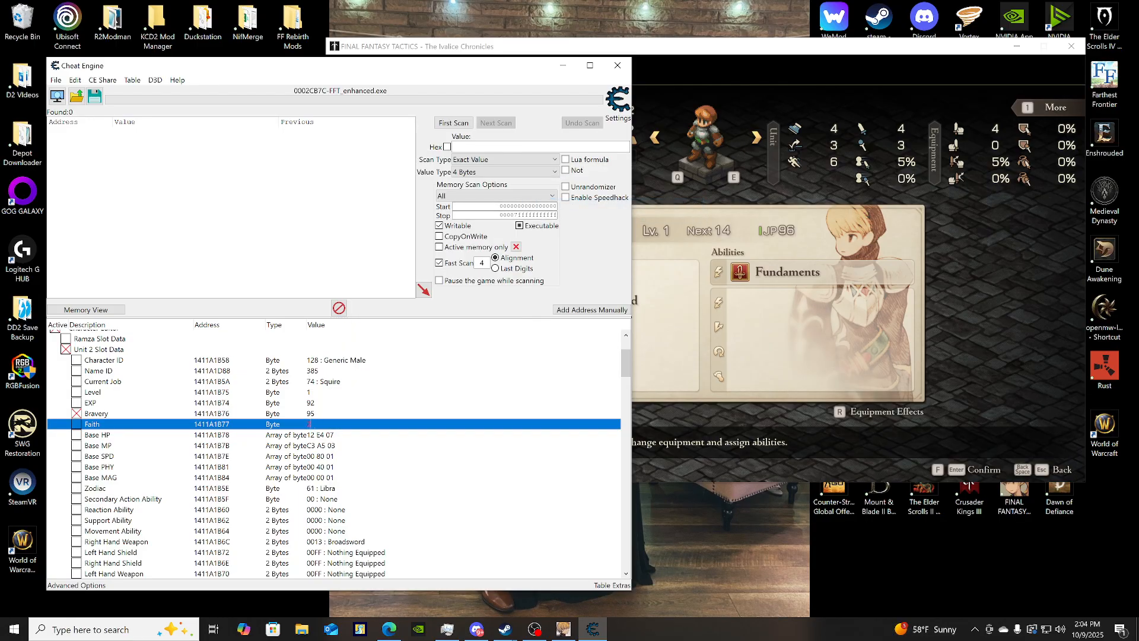
pyautogui.click(92, 392)
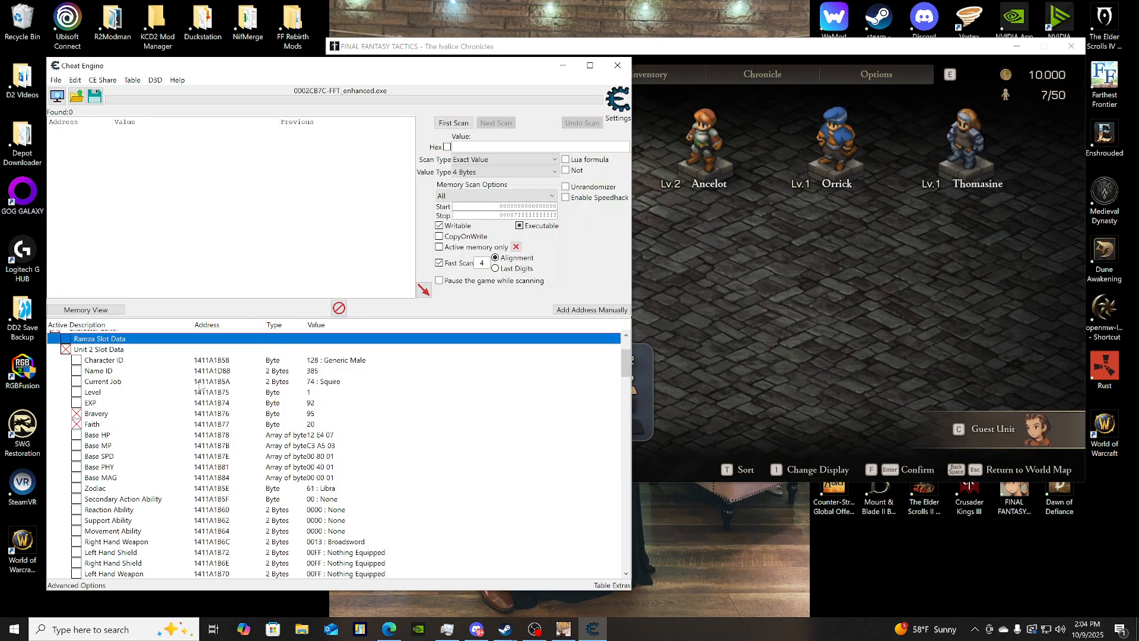
# Set Unit 2's Character ID record value to 40 : Wiegraf Ch3 instead of Generic Male.
pyautogui.click(102, 381)
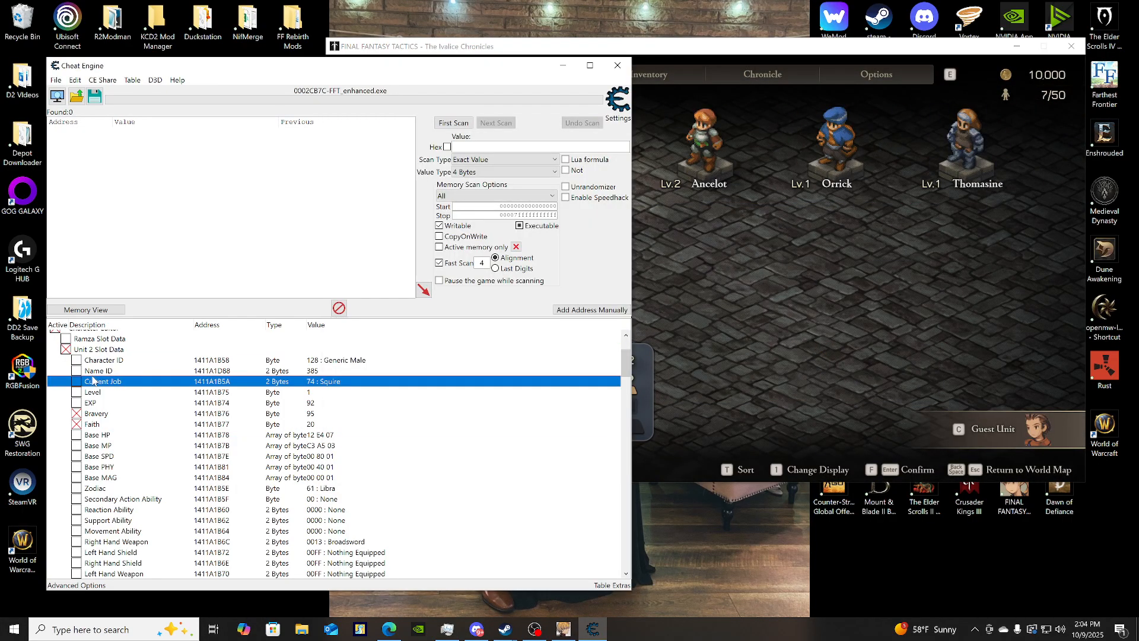
pyautogui.click(104, 359)
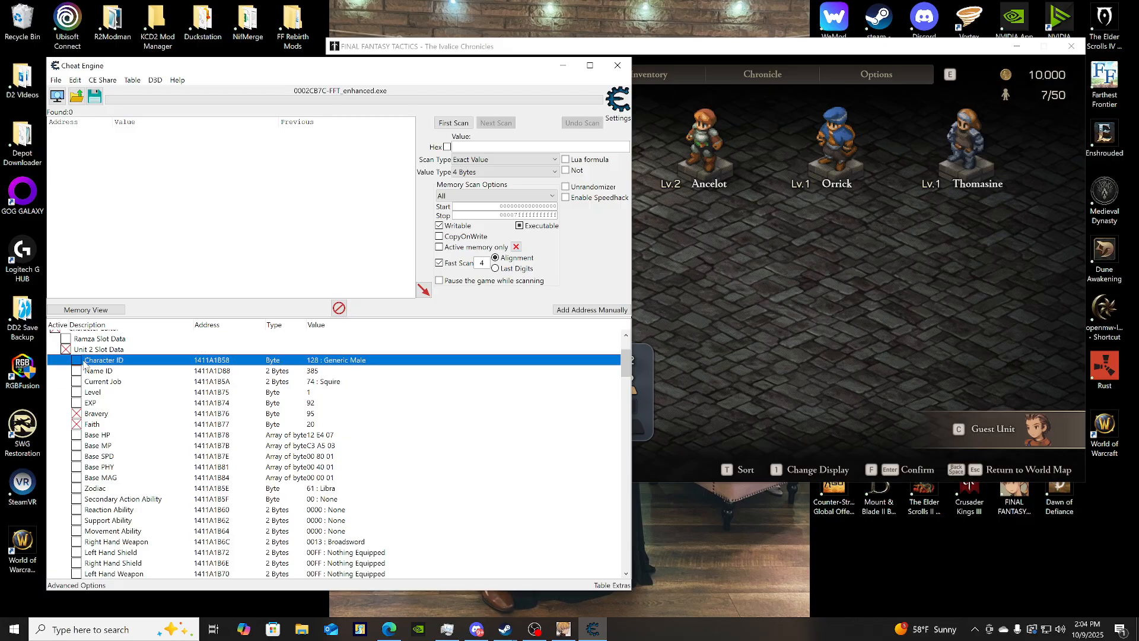
pyautogui.rightClick(104, 359)
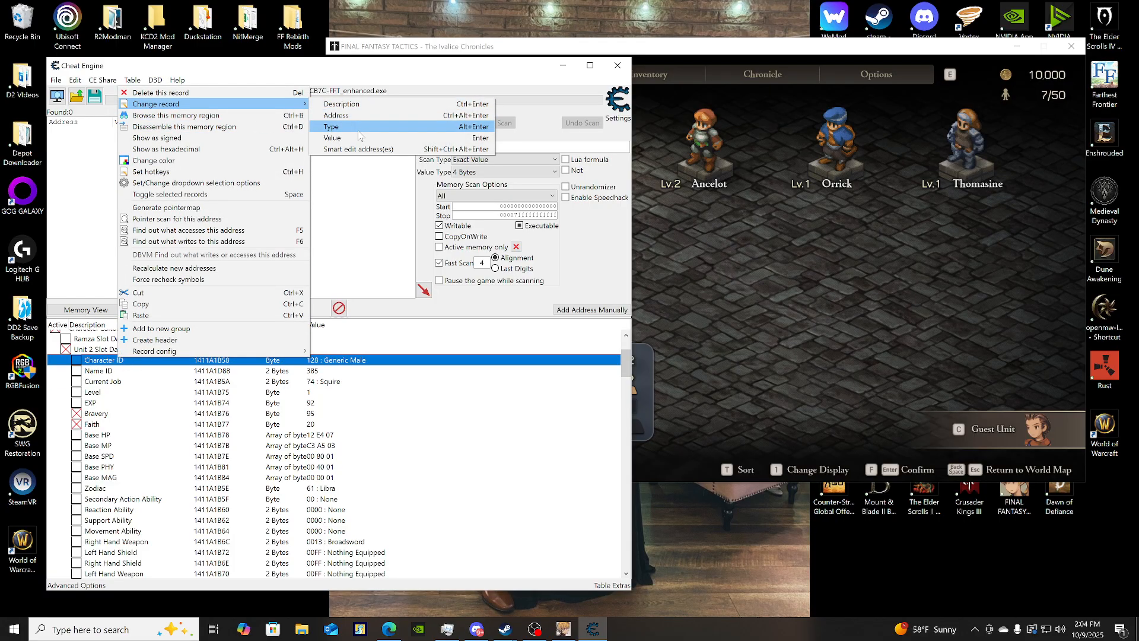
pyautogui.click(331, 137)
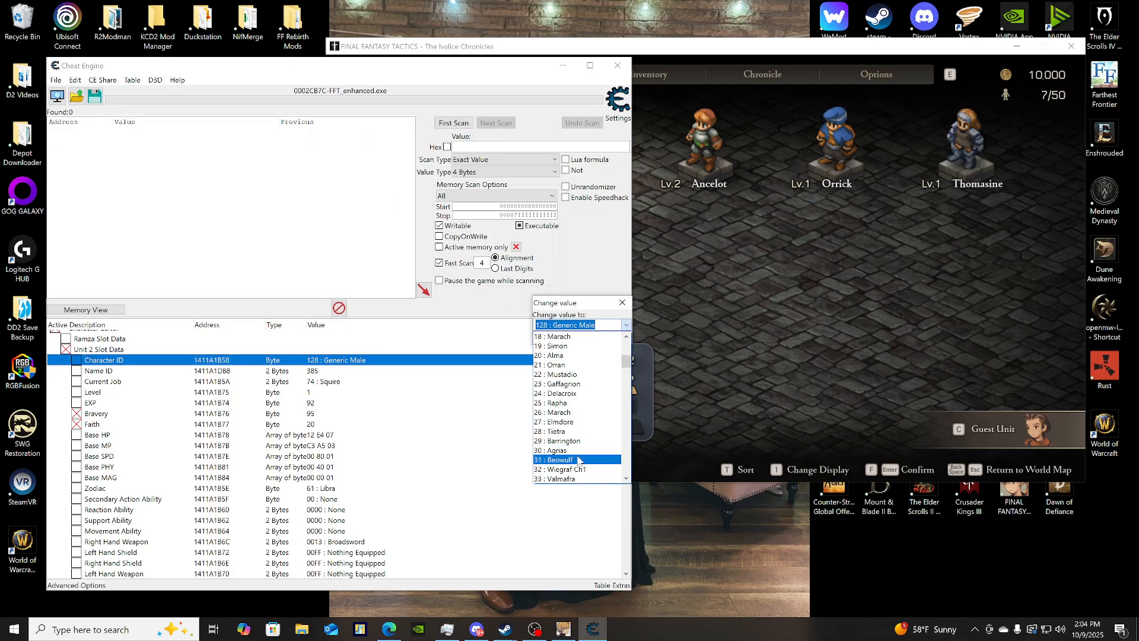
pyautogui.scroll(-3)
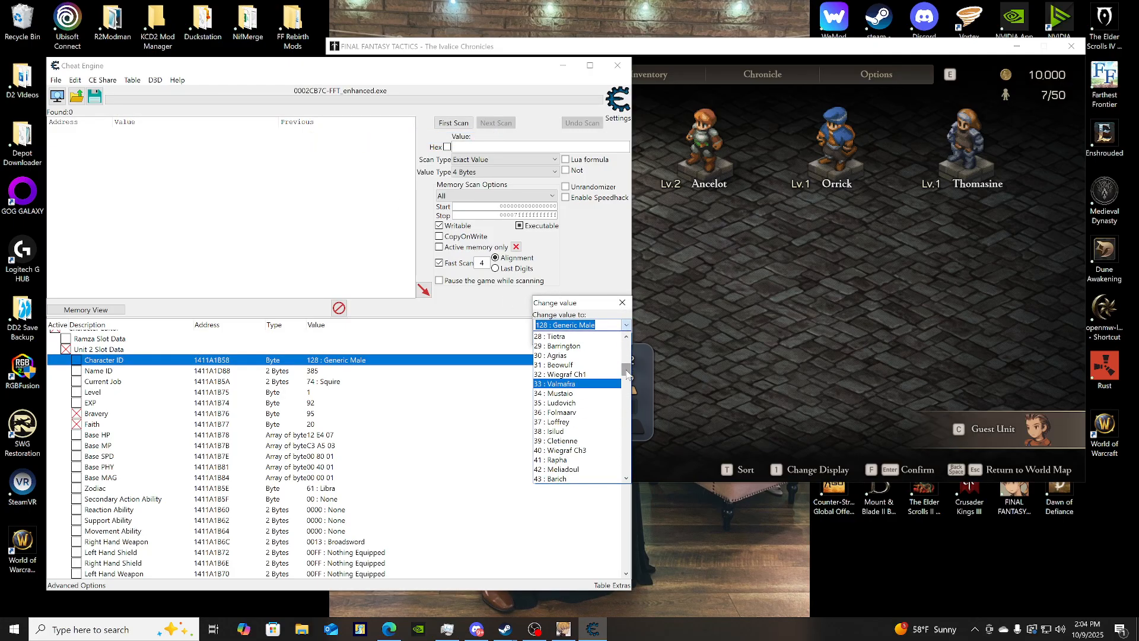
pyautogui.scroll(-3)
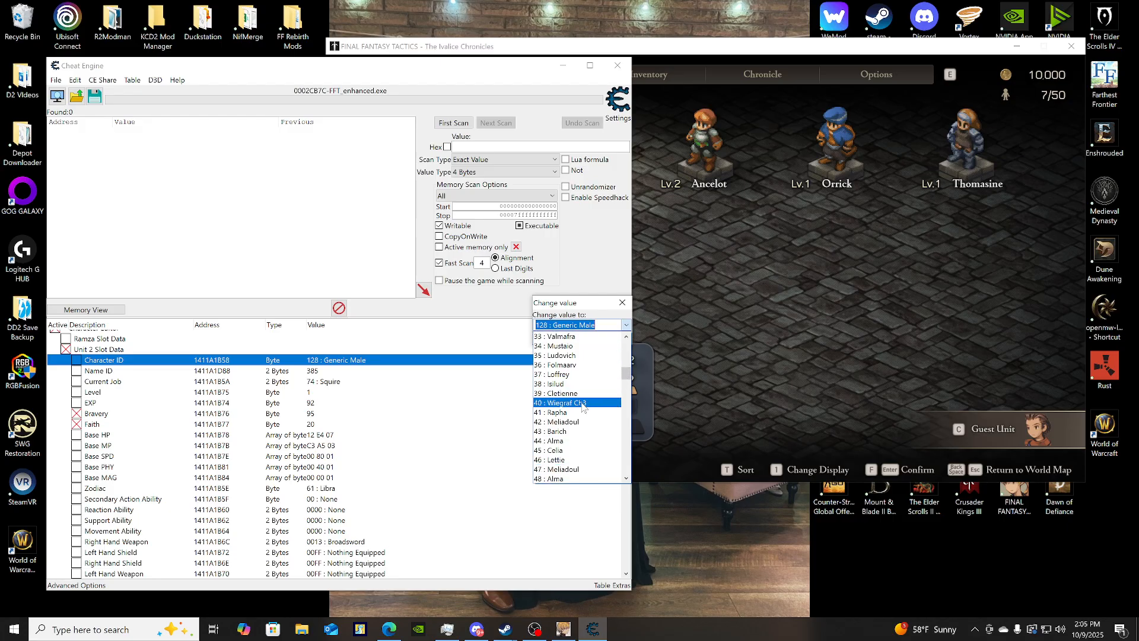
pyautogui.click(563, 402)
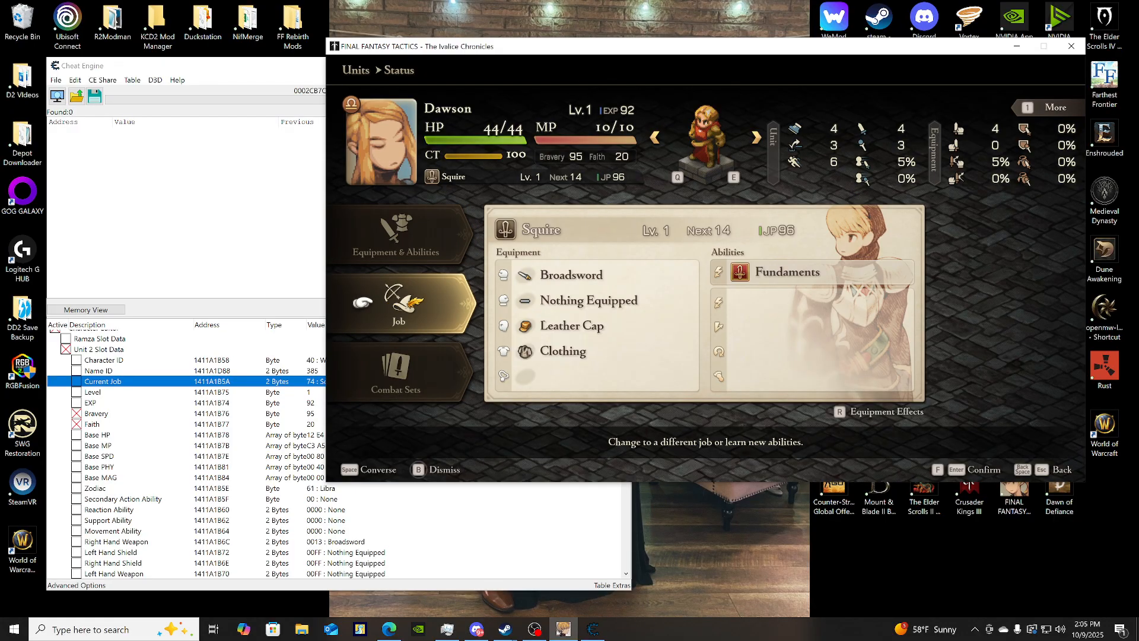
pyautogui.click(398, 303)
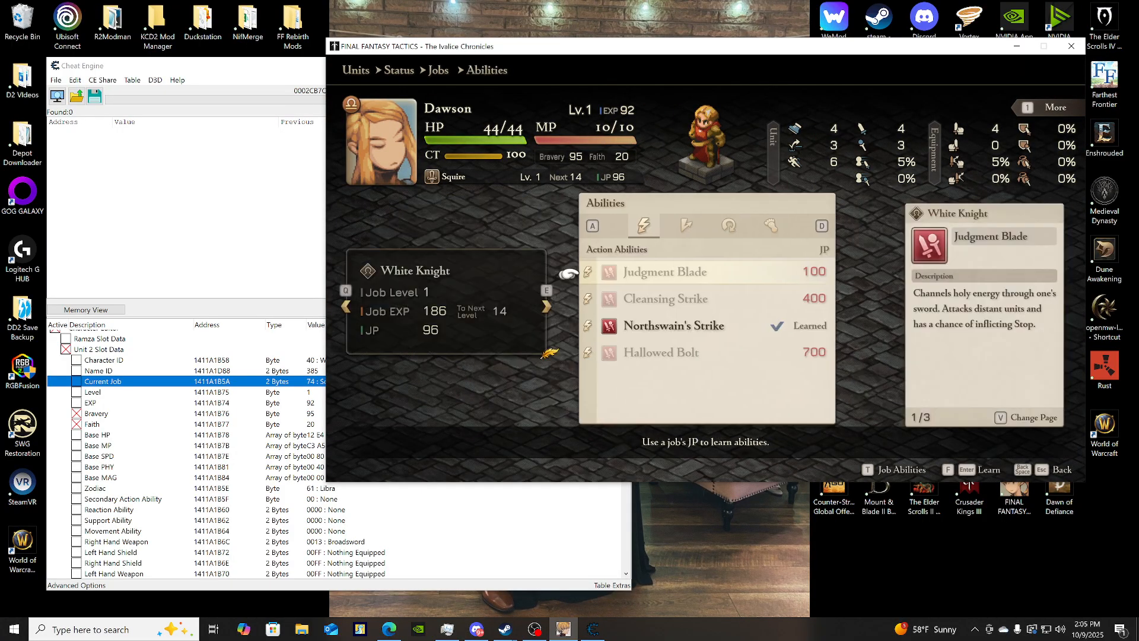
pyautogui.press('Escape')
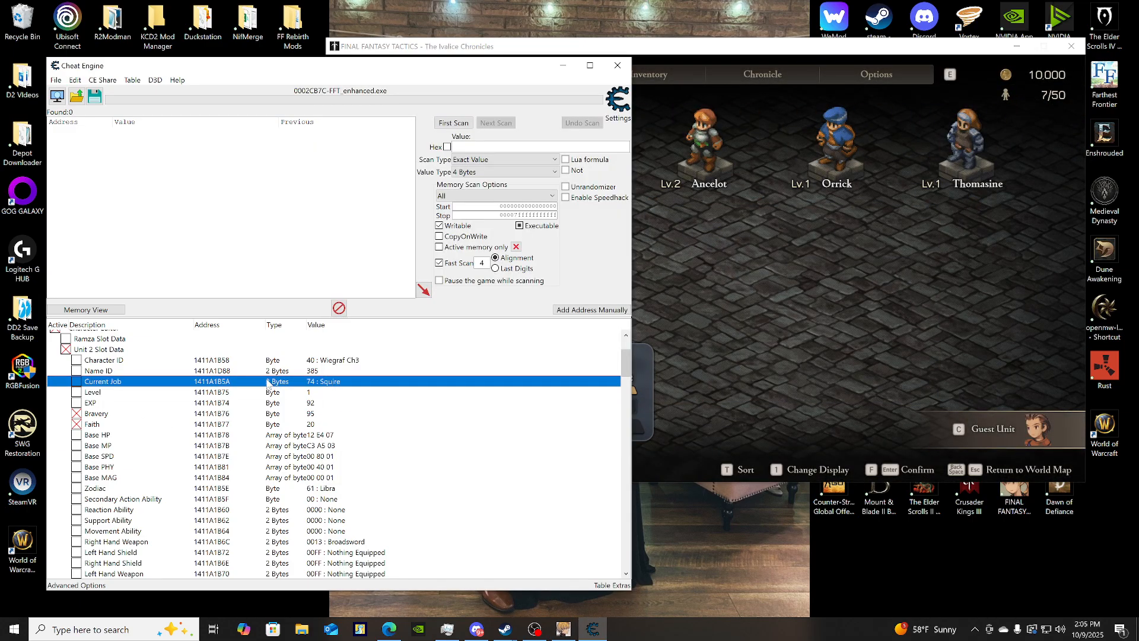
# Set Unit 2's Current Job record value to 13 : Sword Saint (Orlandeau).
pyautogui.click(104, 360)
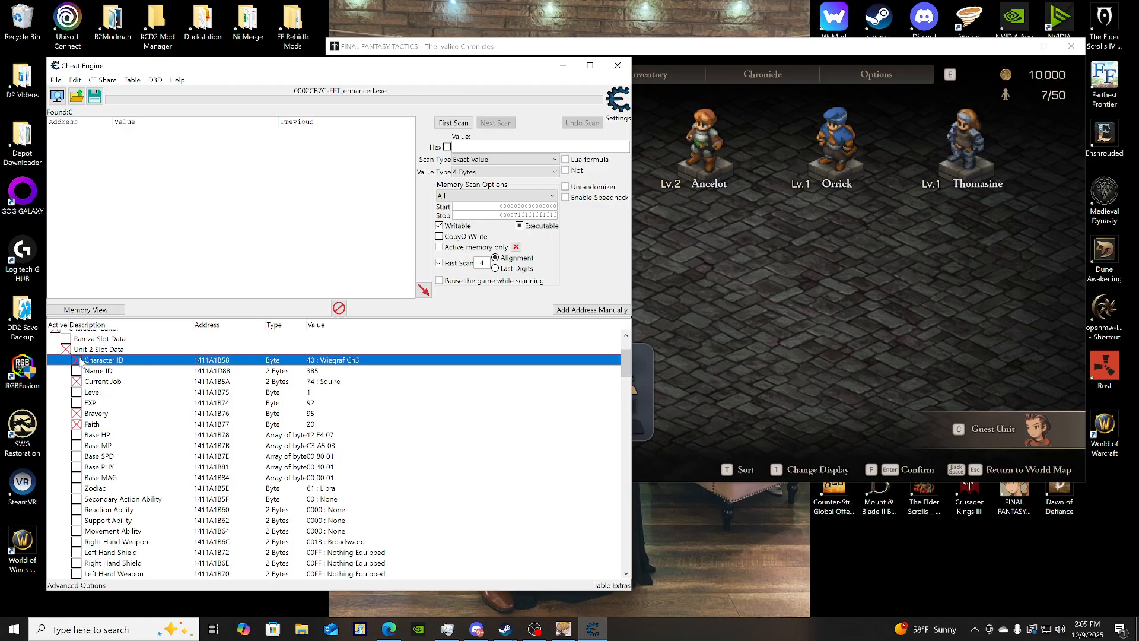
pyautogui.rightClick(102, 381)
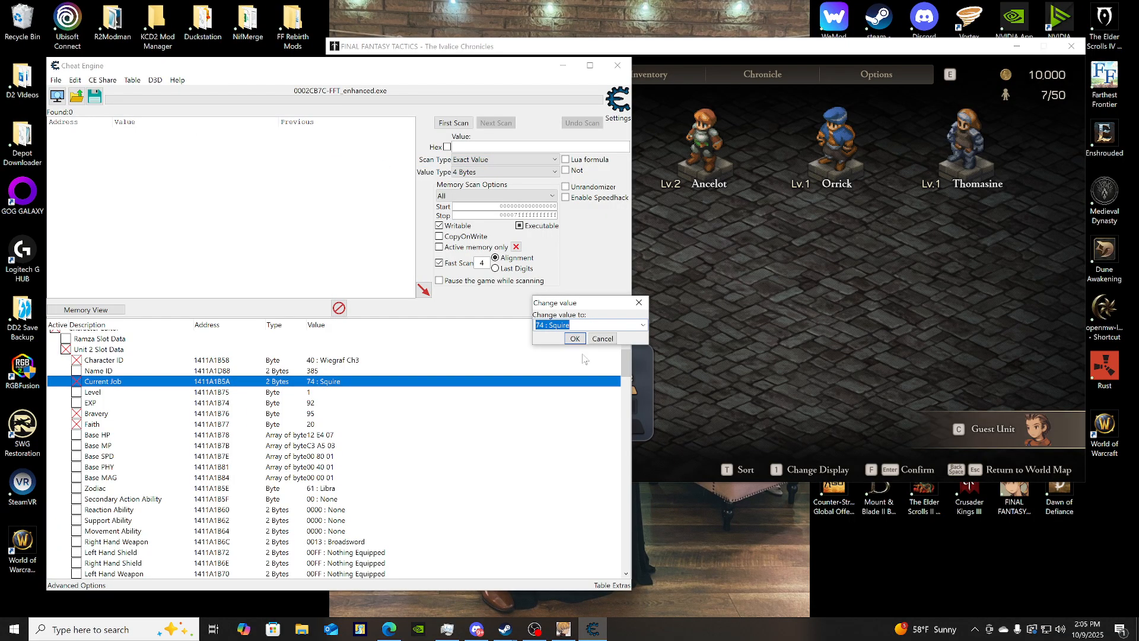
pyautogui.click(641, 325)
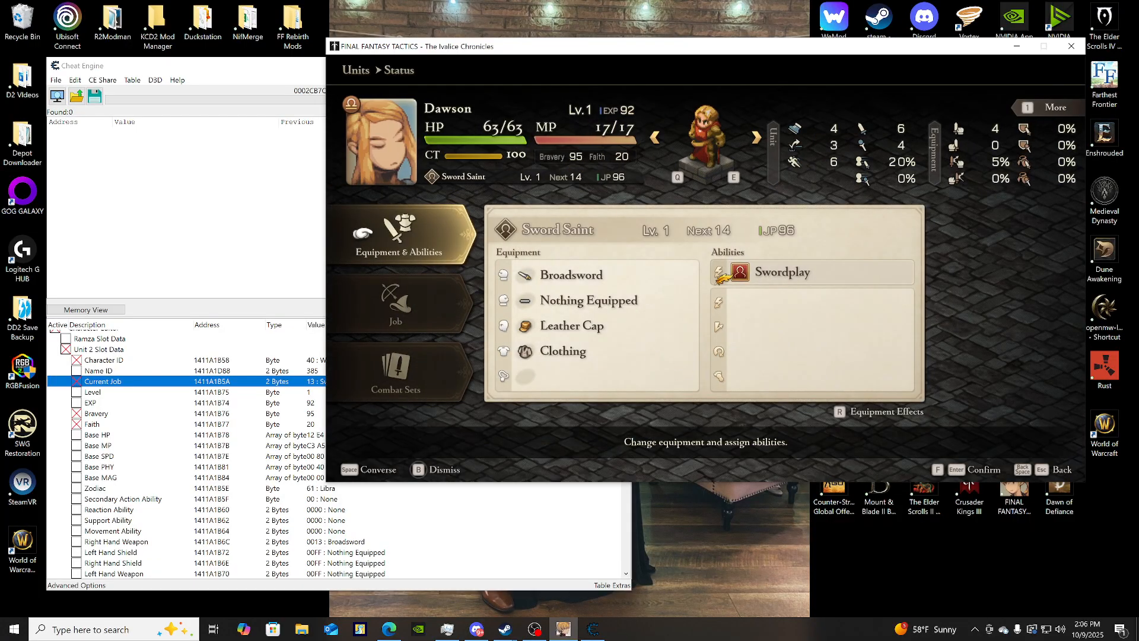
# Check Dawson's status shows Sword Saint with Swordplay, then back out to the world map.
pyautogui.click(400, 235)
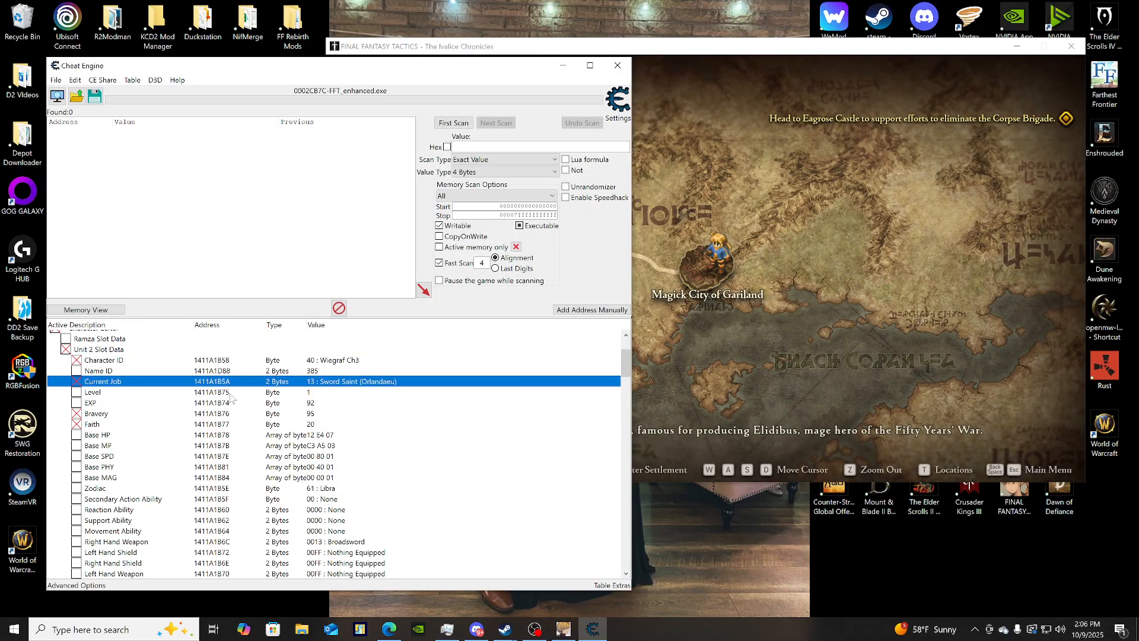
# Set Unit 2's Squire Active Skills 1-8 record to FF : All Skills.
pyautogui.scroll(-3)
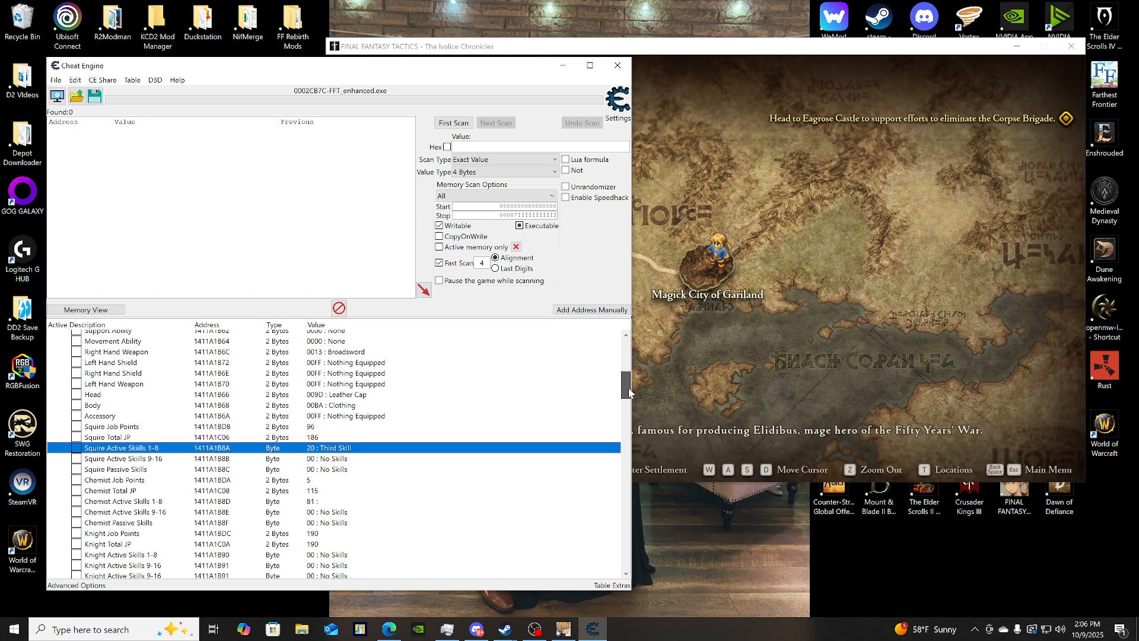
pyautogui.rightClick(121, 447)
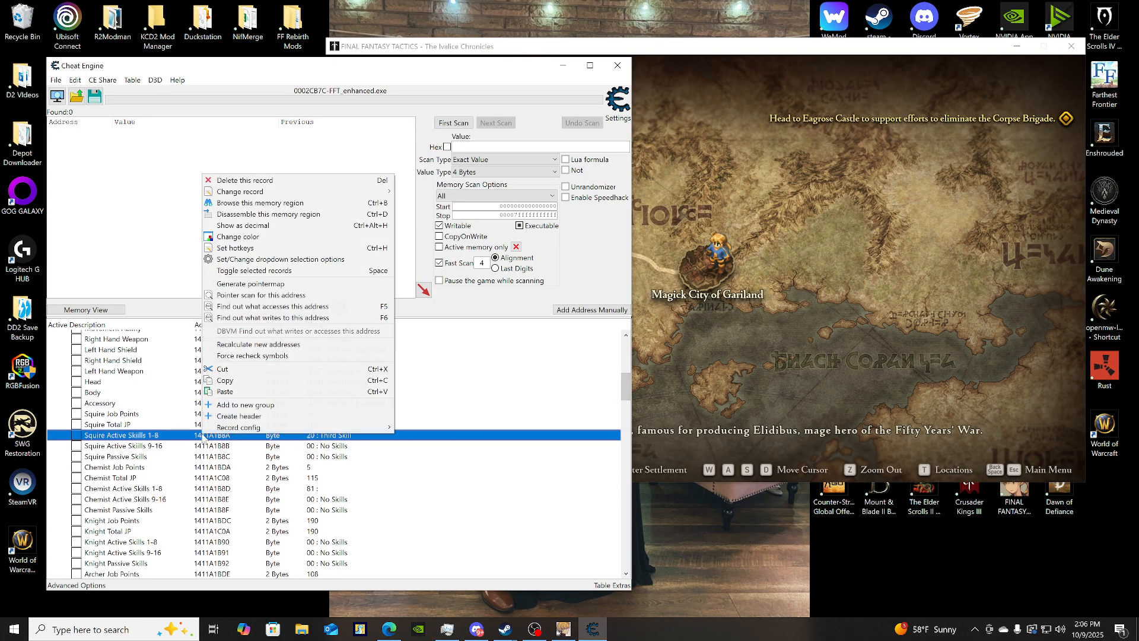
pyautogui.moveTo(241, 191)
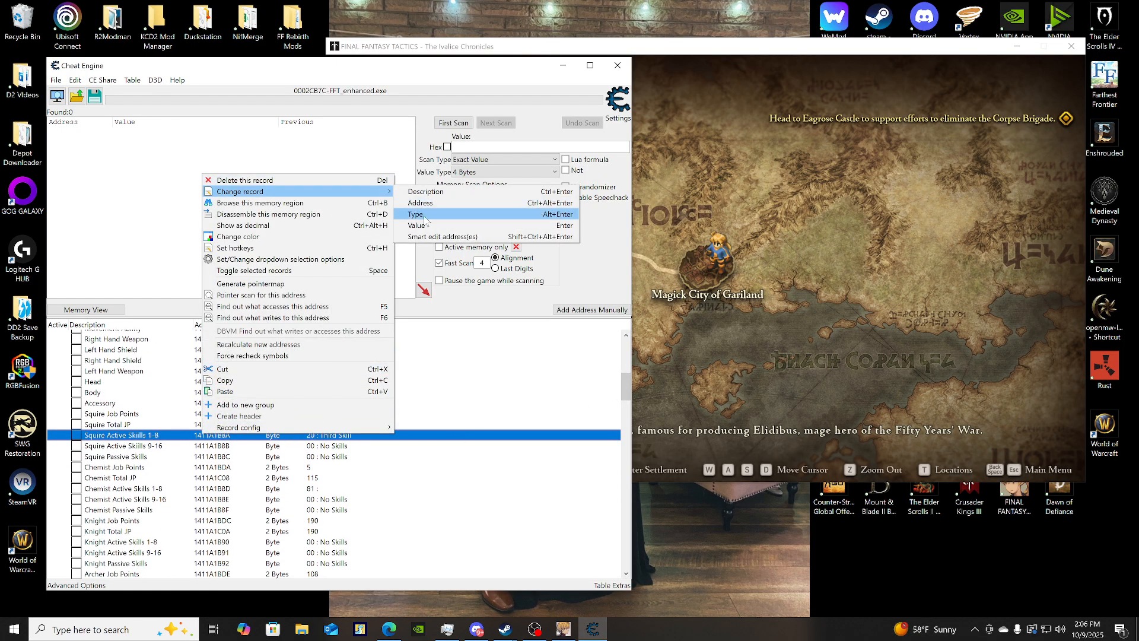
pyautogui.click(417, 226)
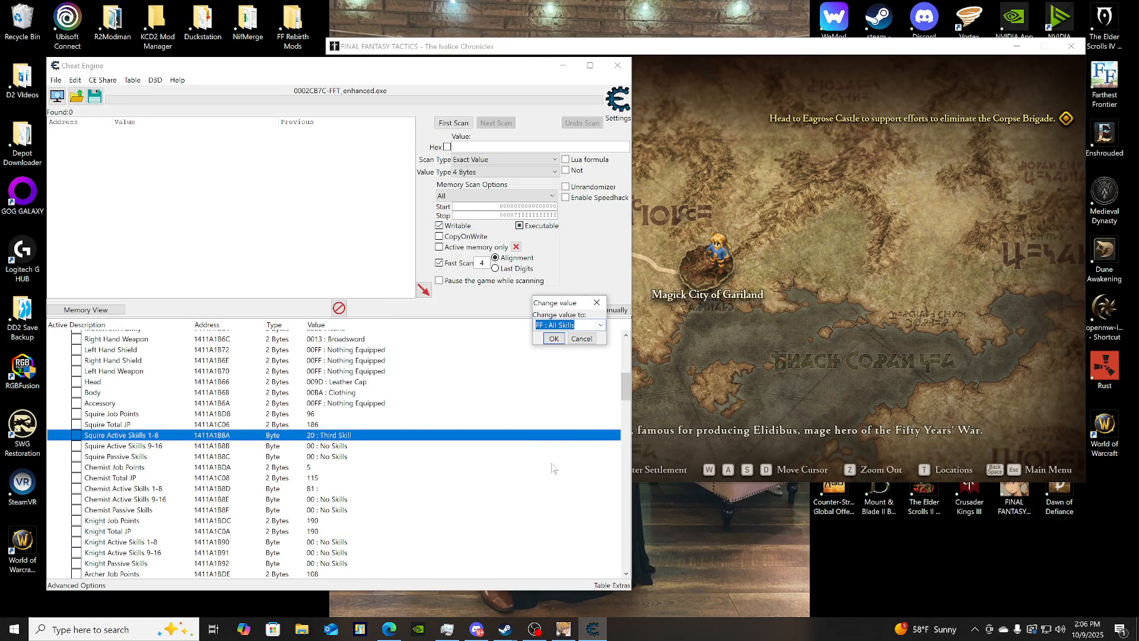
pyautogui.click(553, 339)
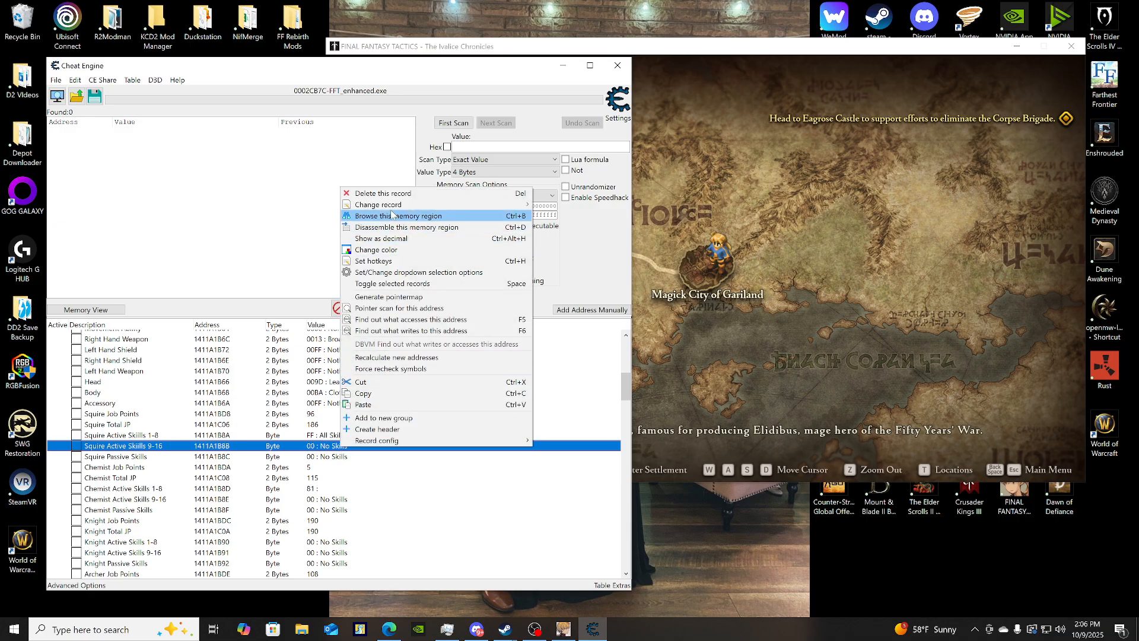
pyautogui.moveTo(393, 204)
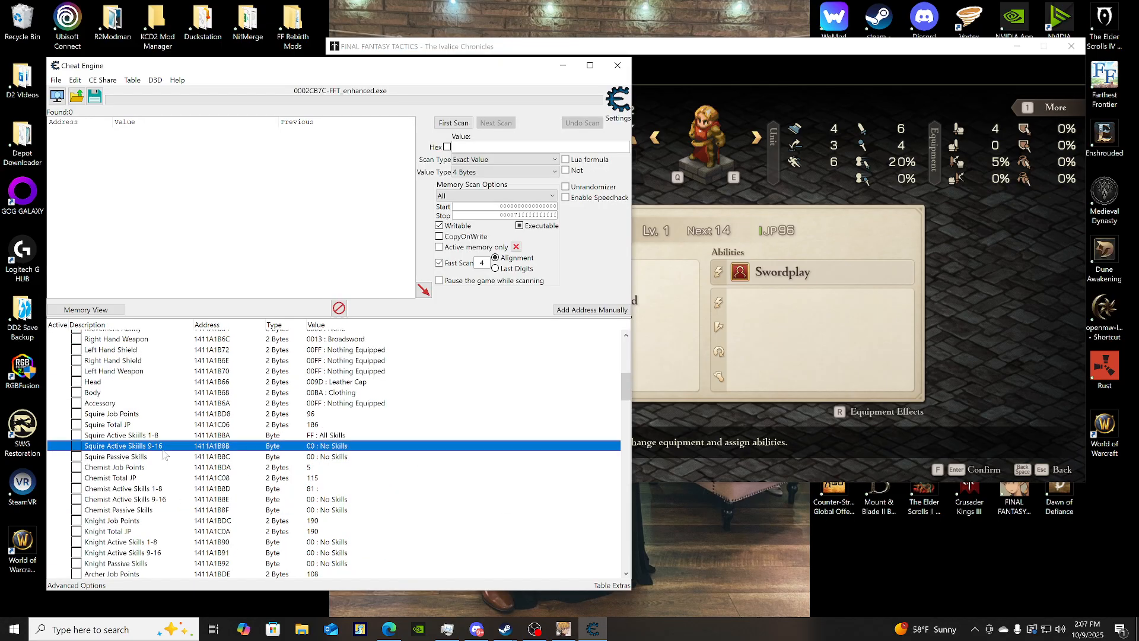
pyautogui.moveTo(229, 456)
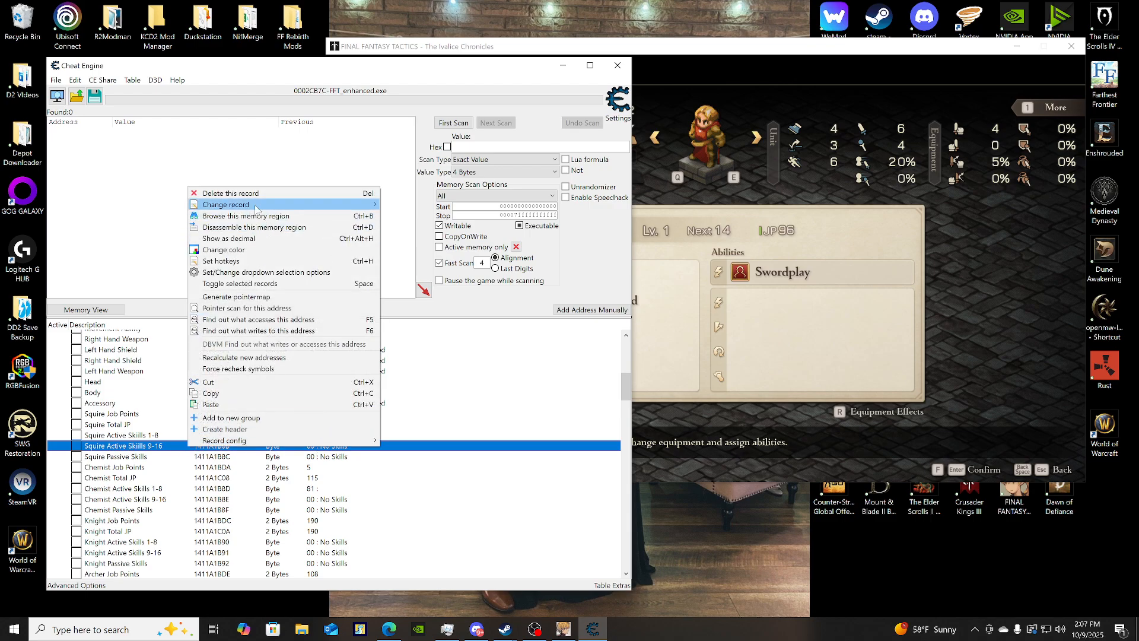
# Edit the Squire Active Skills 9-16 value and choose FF : All Skills from the list.
pyautogui.click(228, 204)
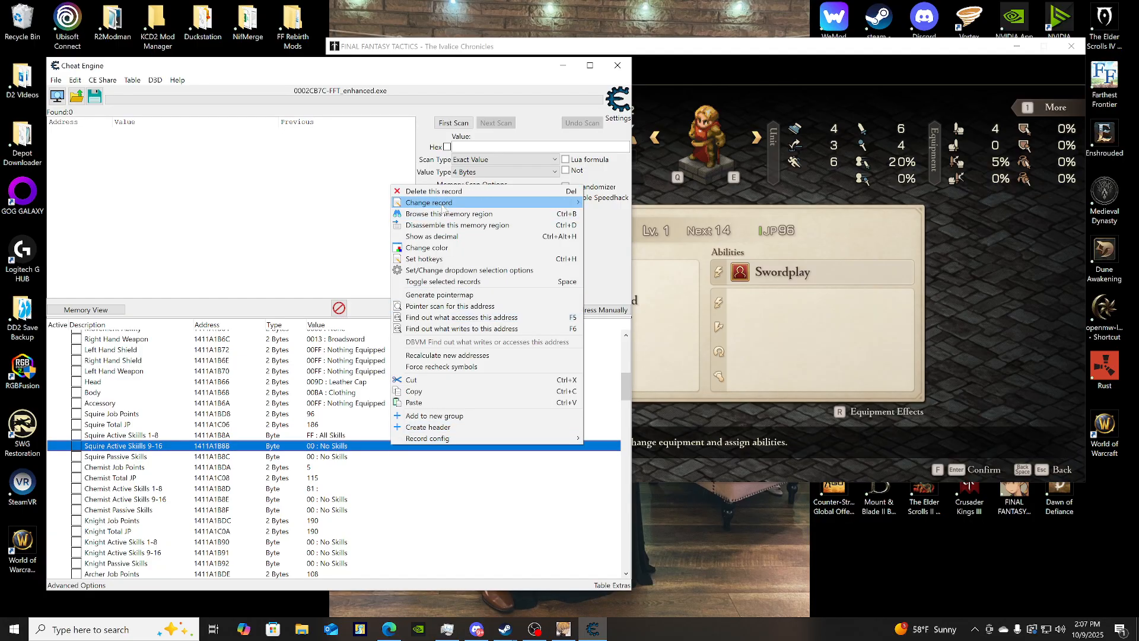
pyautogui.click(429, 202)
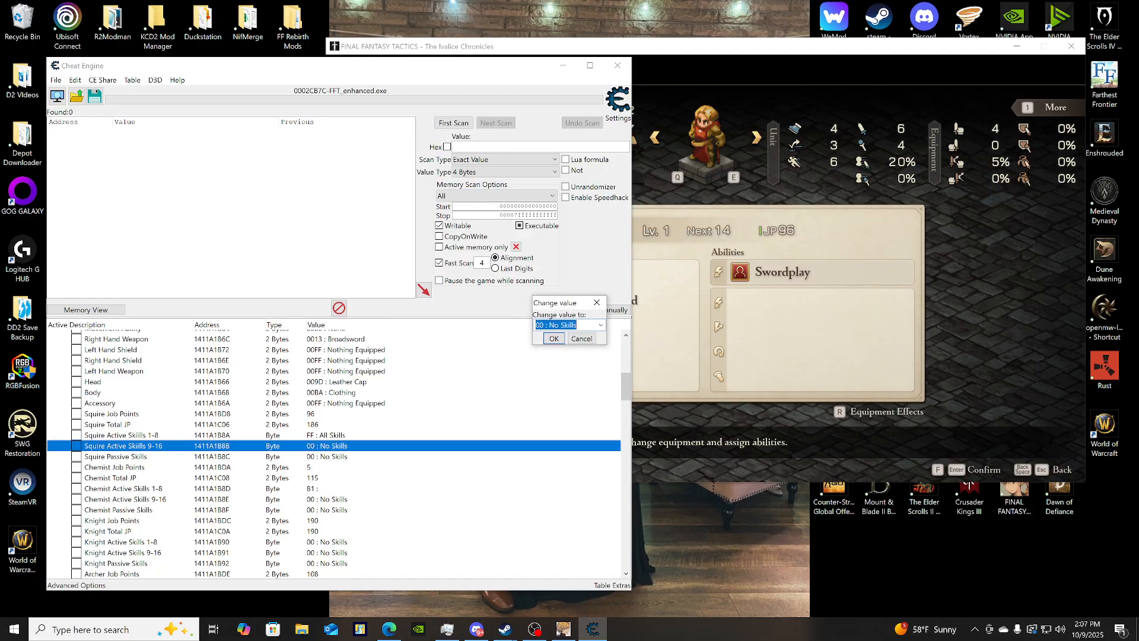
pyautogui.click(601, 325)
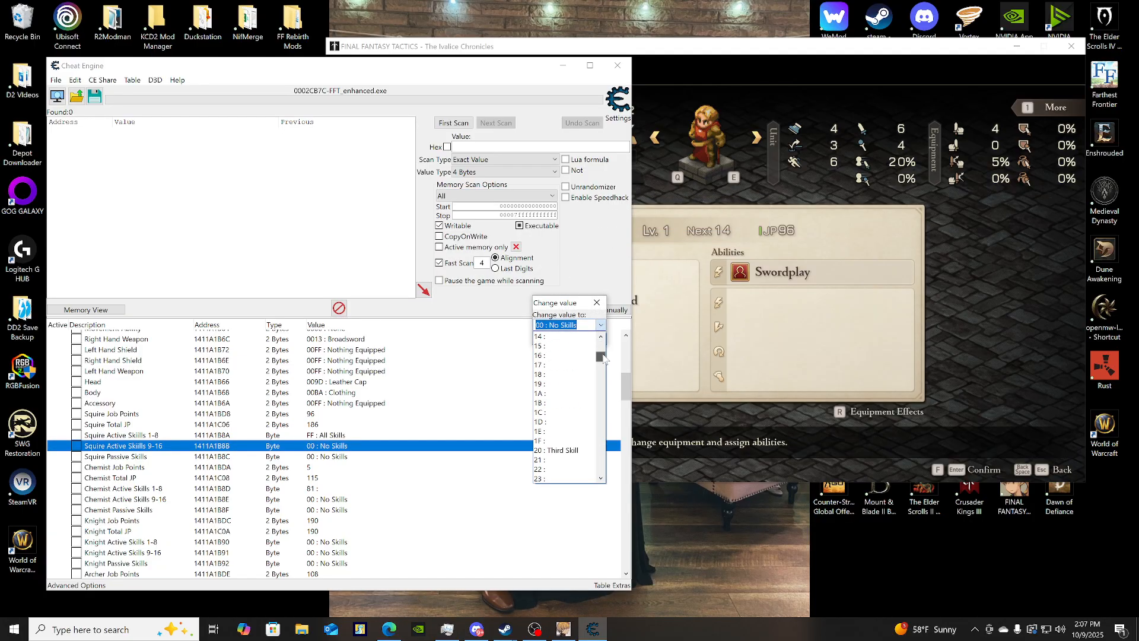
pyautogui.click(554, 325)
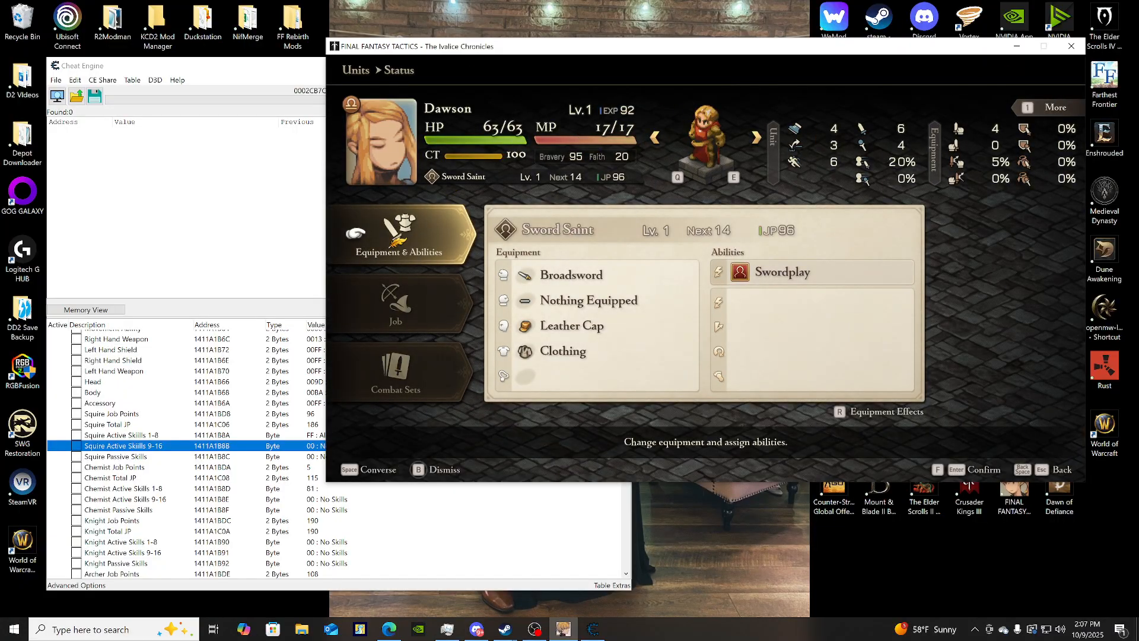
# Return to the world map in-game, then confirm All Skills for Squire skills 9-16.
pyautogui.click(395, 252)
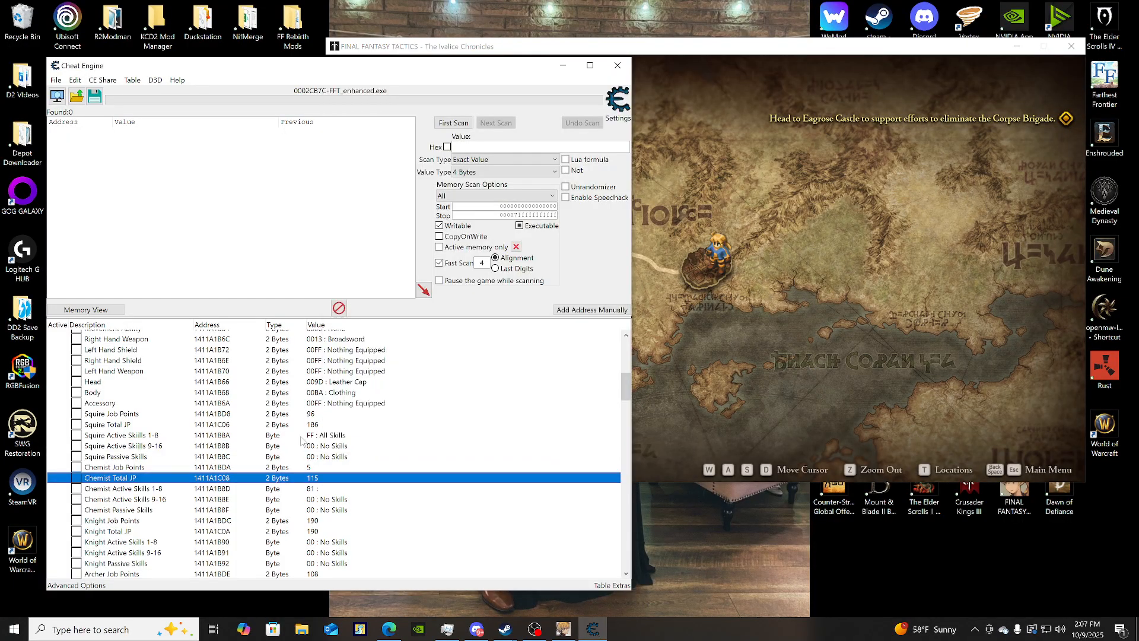
pyautogui.rightClick(123, 445)
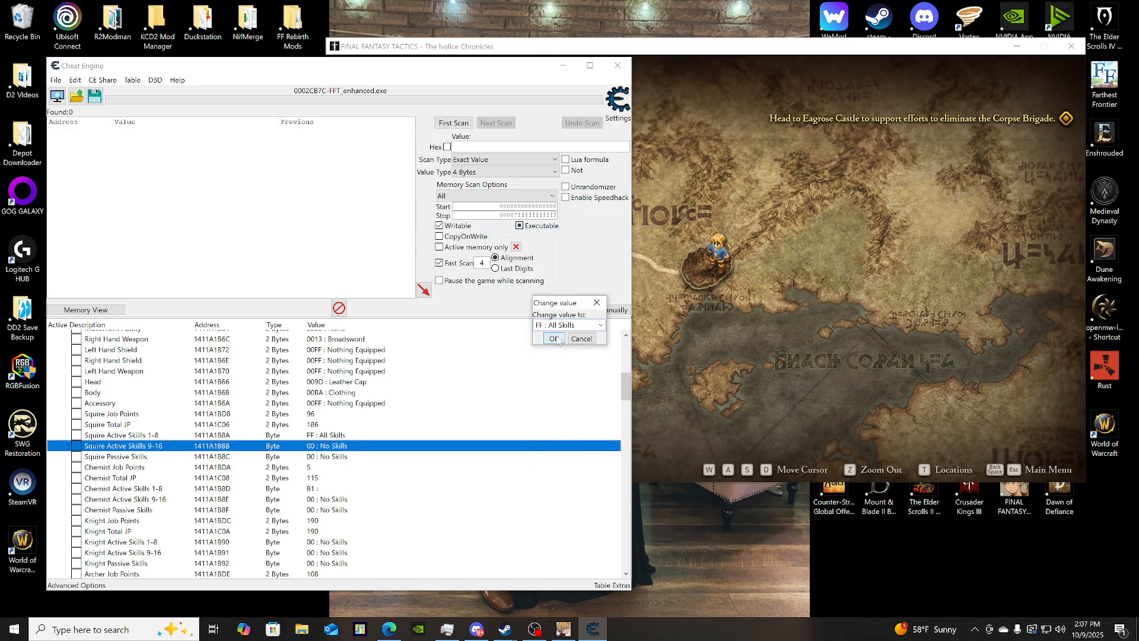
pyautogui.click(554, 338)
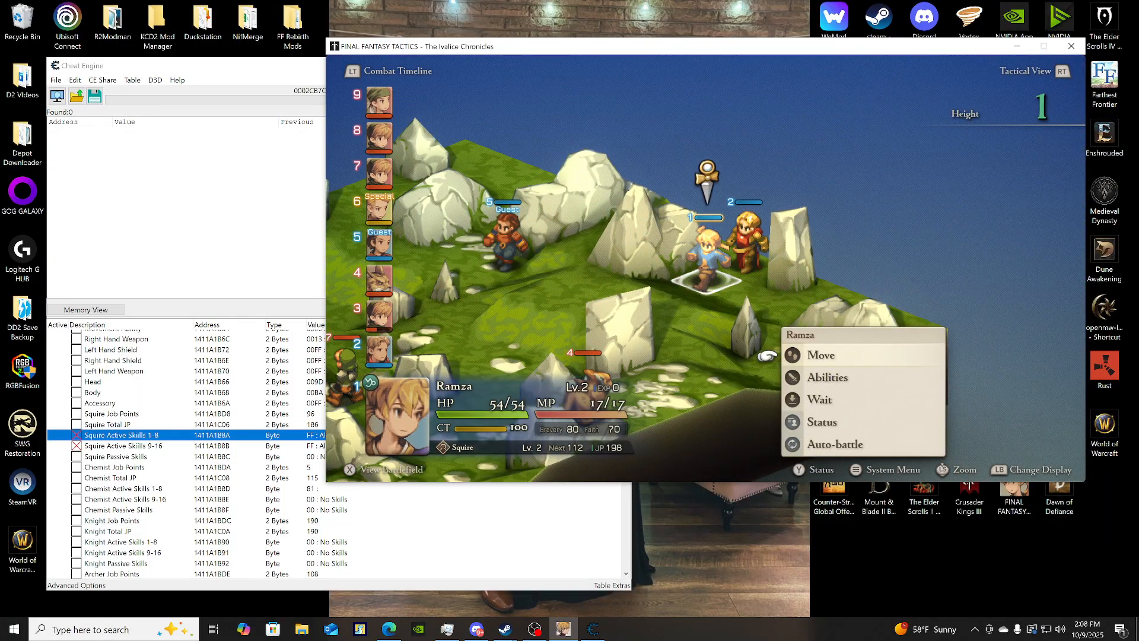
# Review the Sword Saint's Swordplay techniques, let turns play, then pause the battle.
pyautogui.click(821, 355)
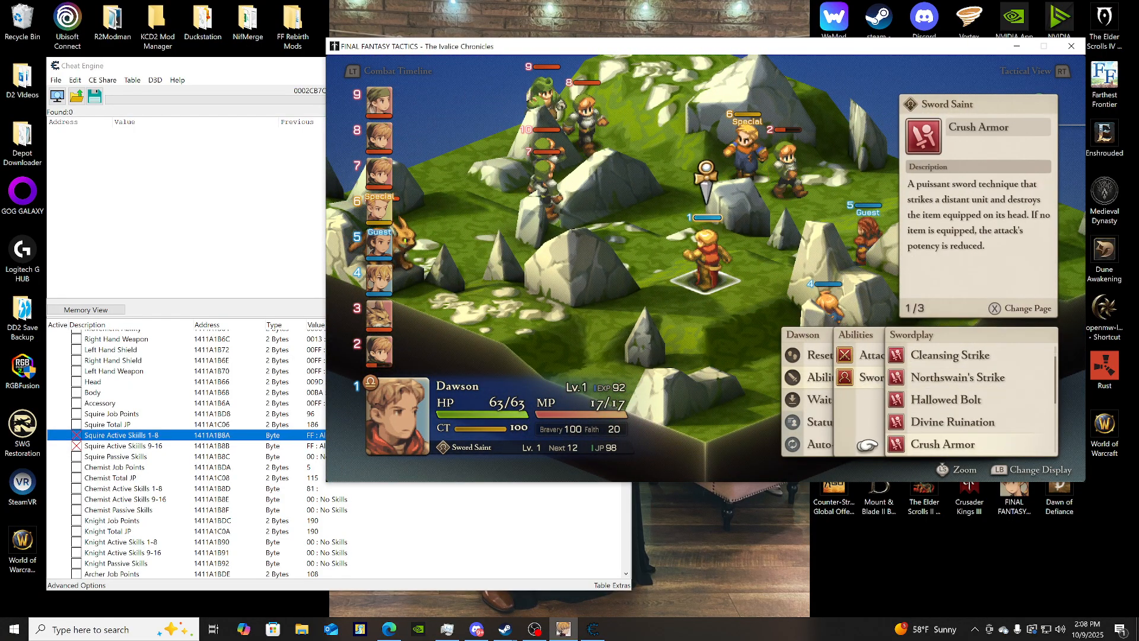
pyautogui.scroll(-3)
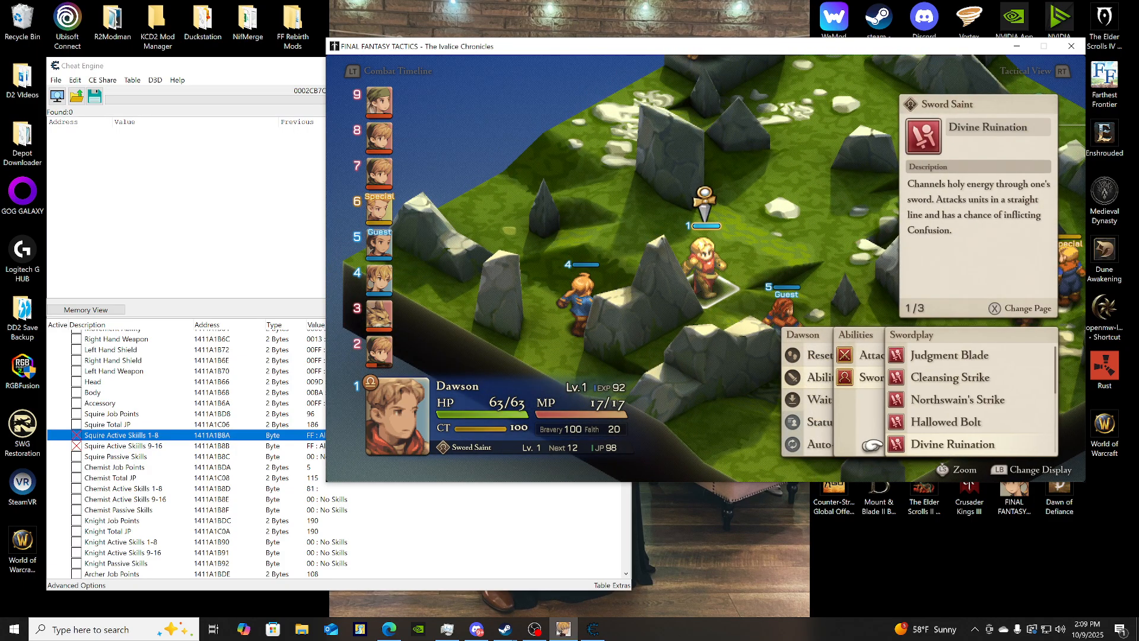
pyautogui.click(953, 444)
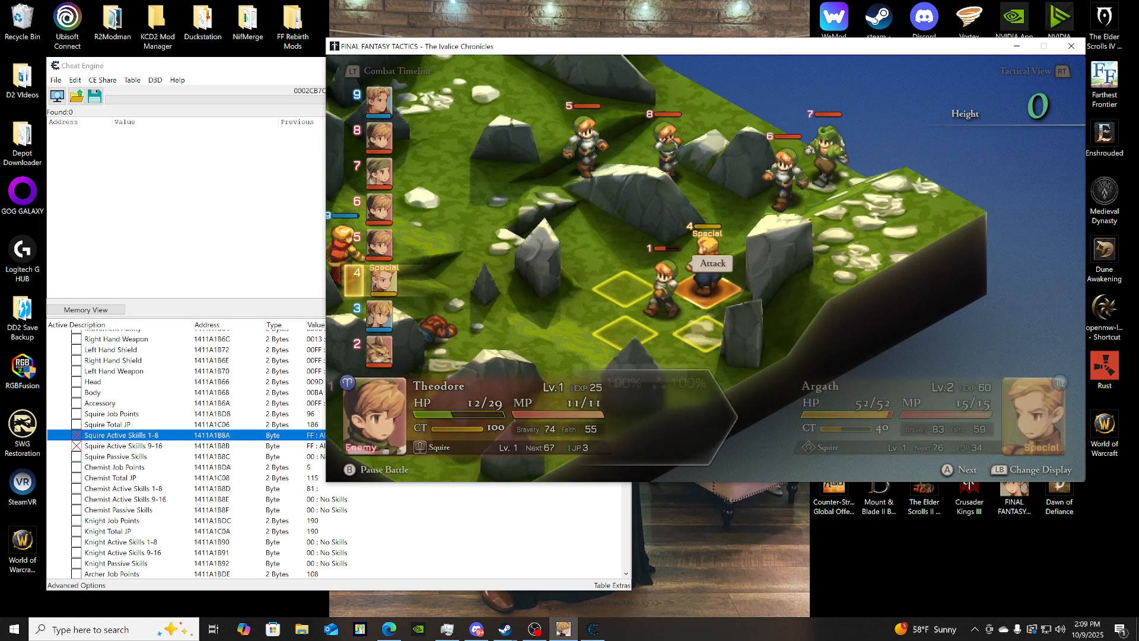
pyautogui.click(710, 263)
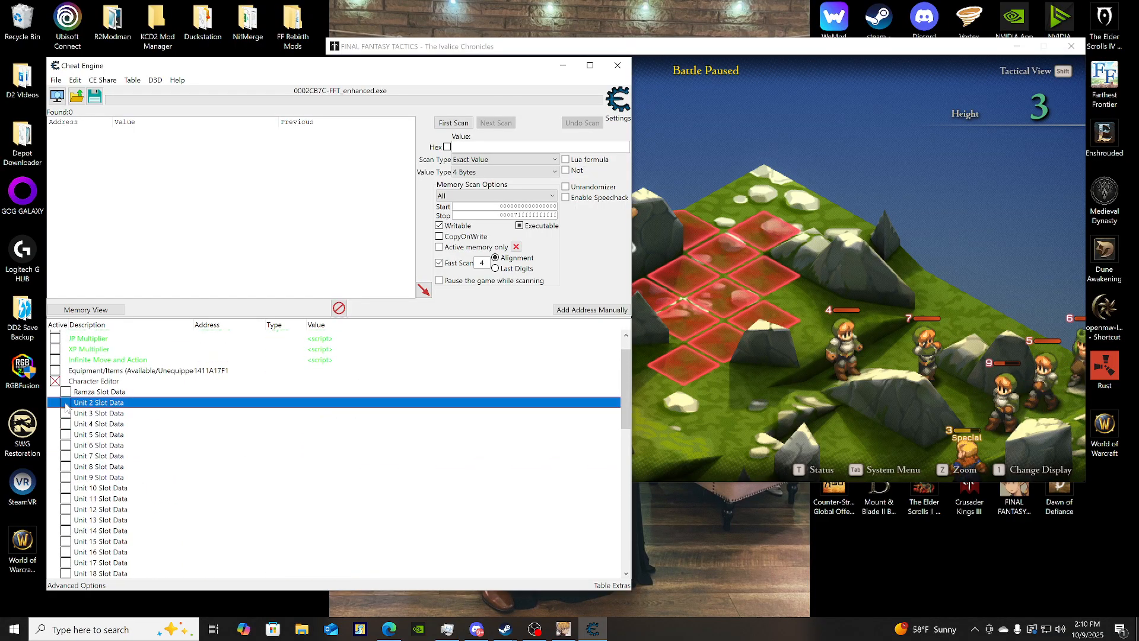
# Toggle the Equipment/Items and Weapons groups closed and collapse Character Editor to reveal Job Editor.
pyautogui.click(98, 412)
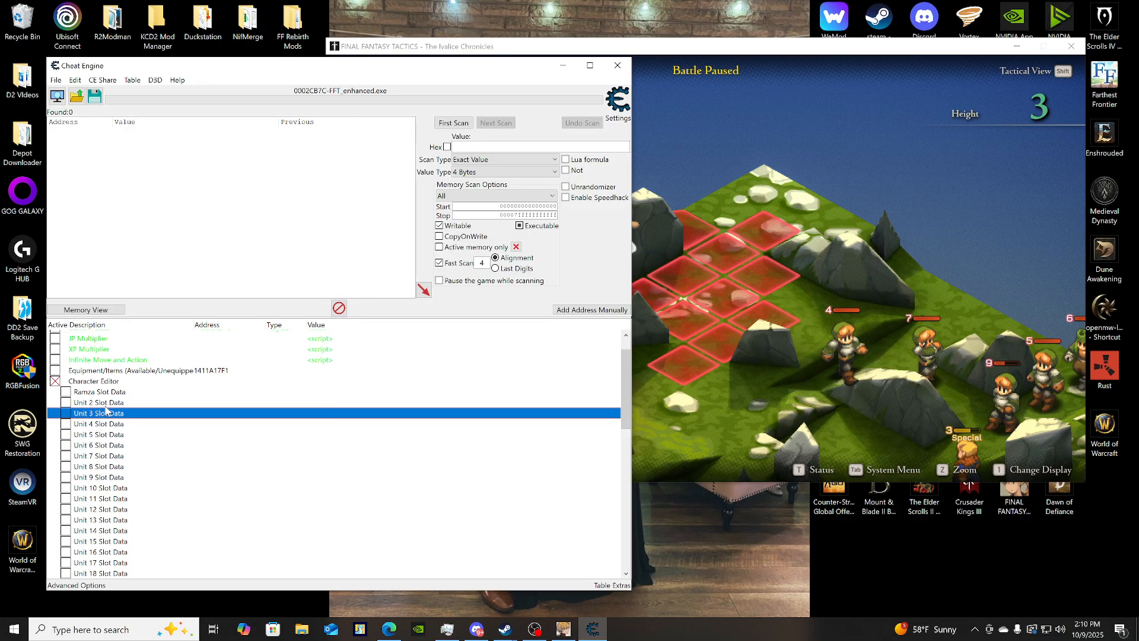
pyautogui.click(58, 398)
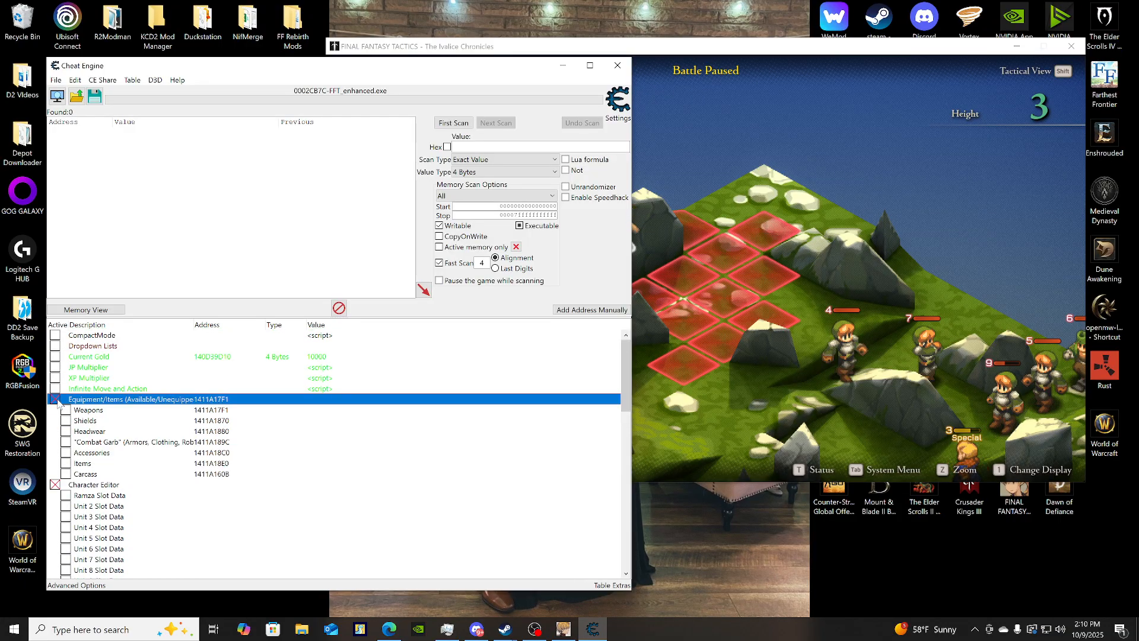
pyautogui.click(73, 409)
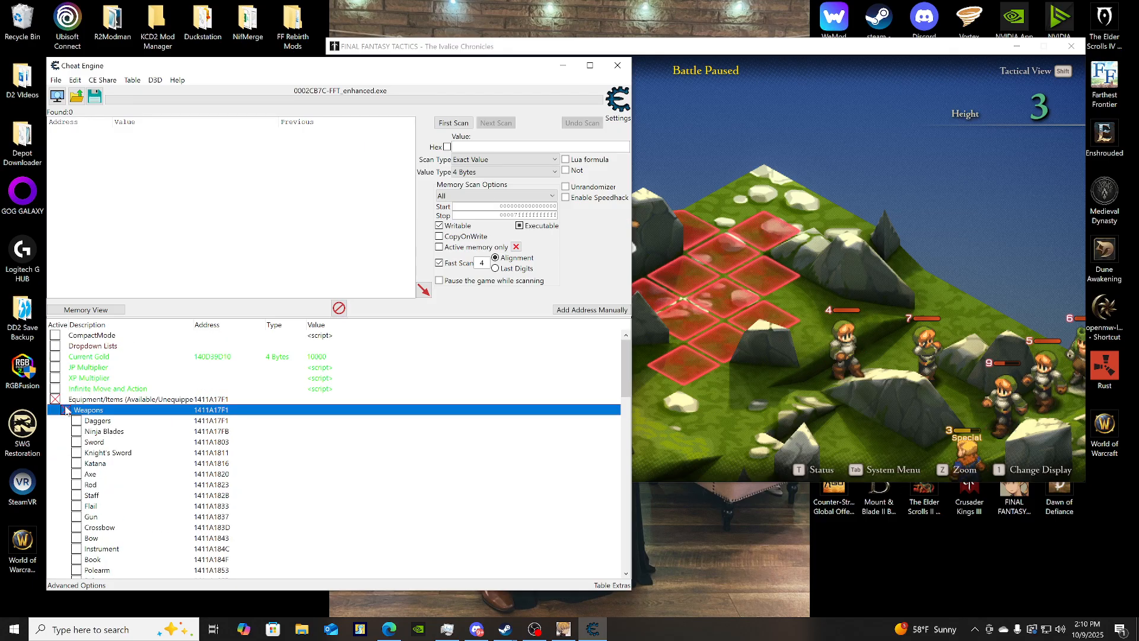
pyautogui.click(65, 399)
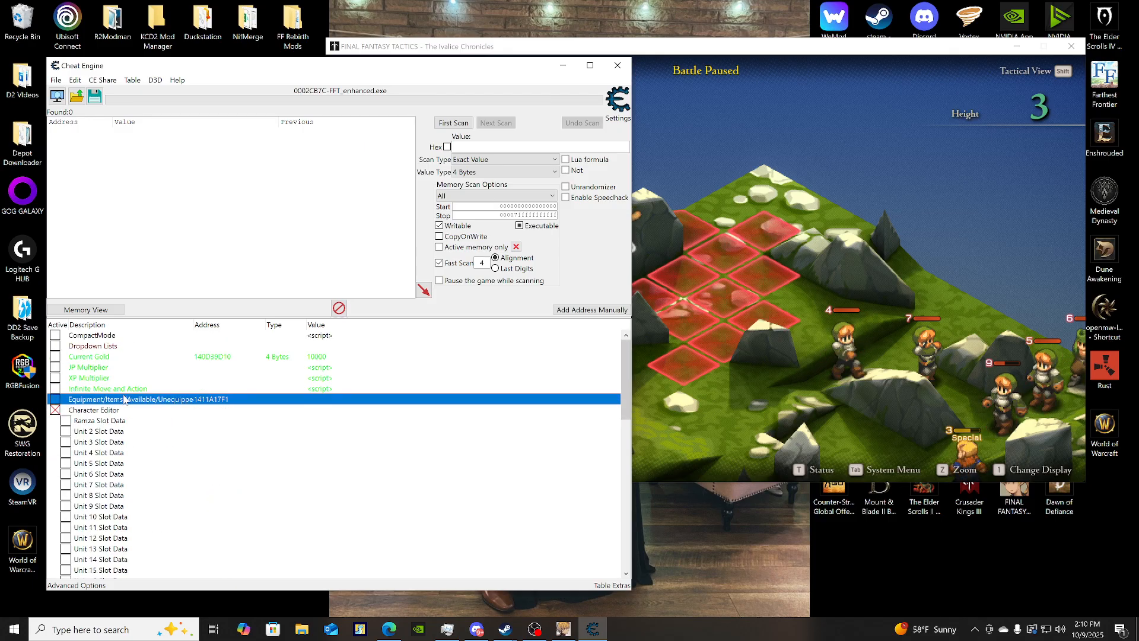
pyautogui.scroll(-3)
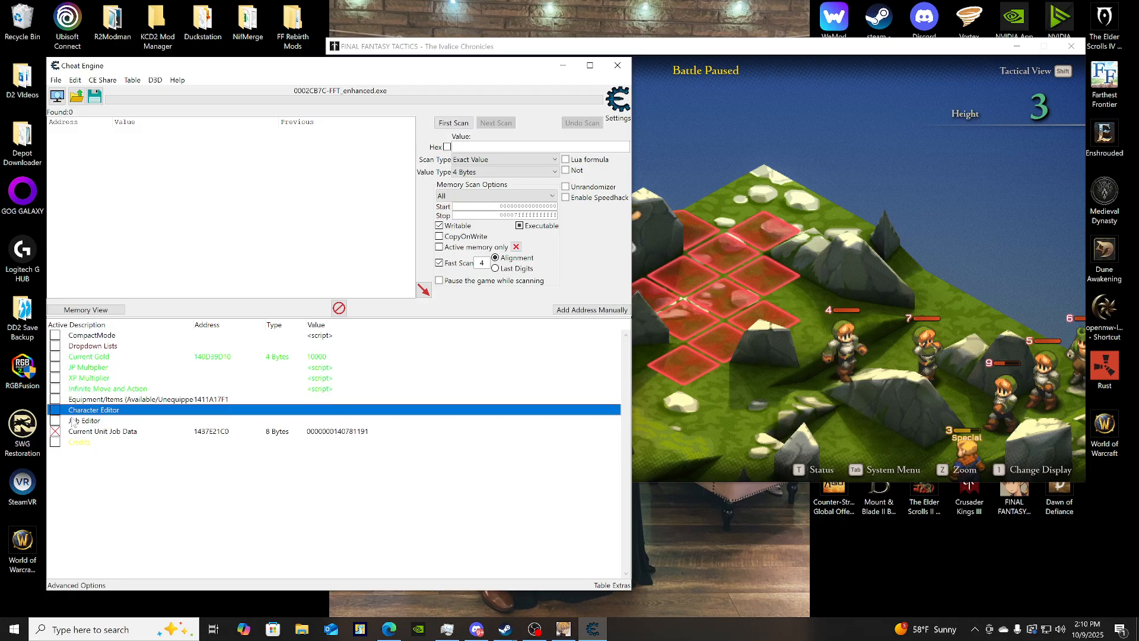
# Expand Job Editor, reach White Knight (Wiegraf Ch3) and view its Holy Sword action skill choices.
pyautogui.click(55, 420)
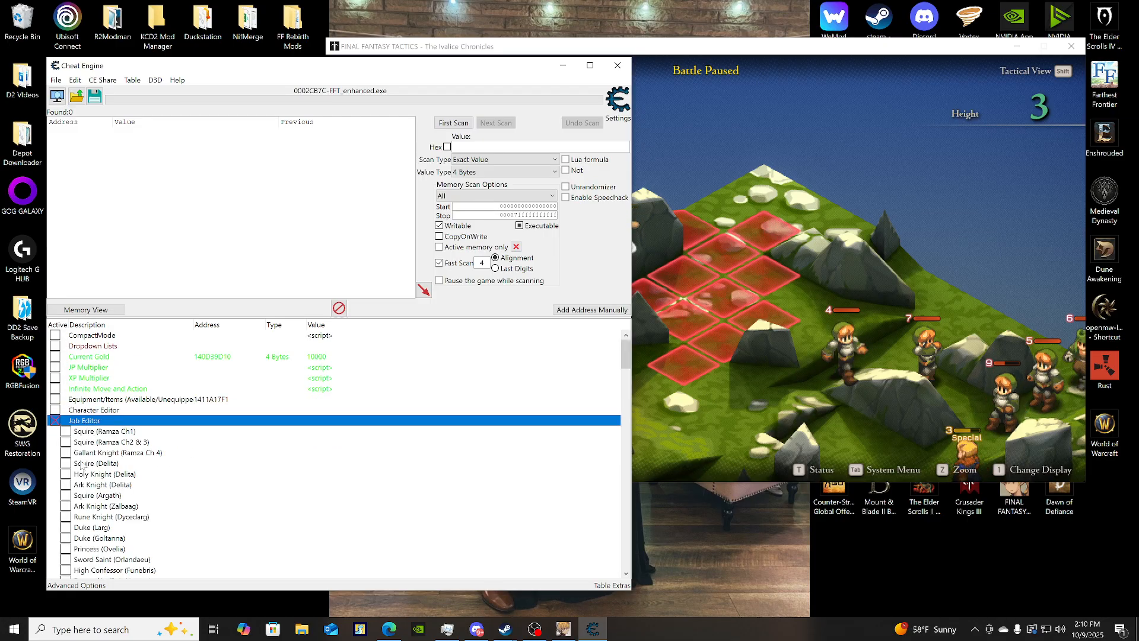
pyautogui.scroll(-3)
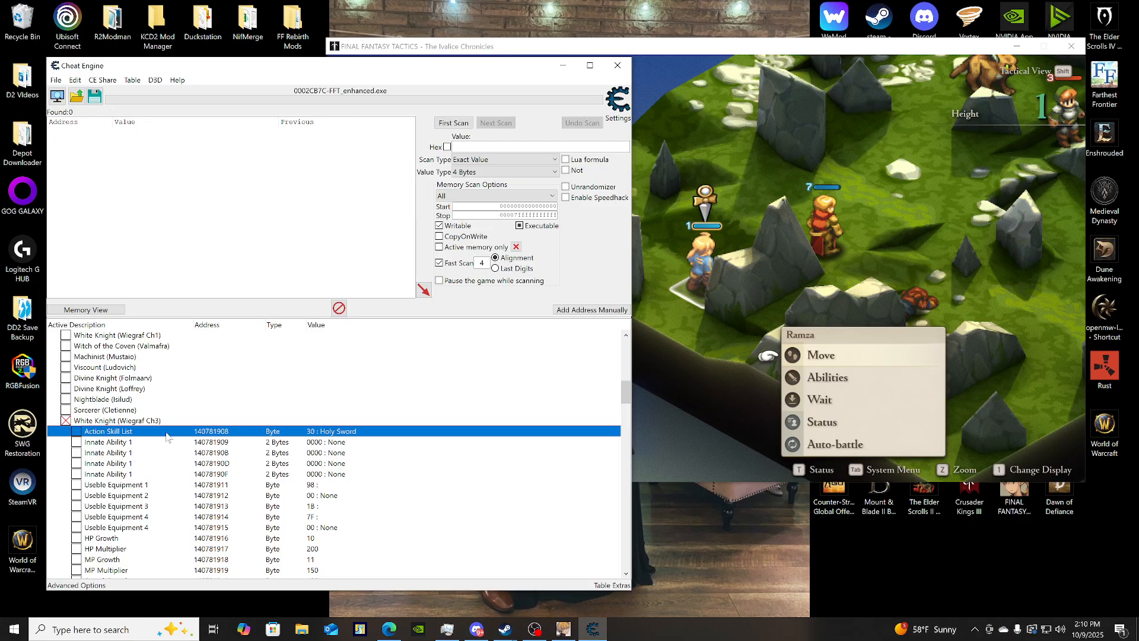
pyautogui.scroll(-3)
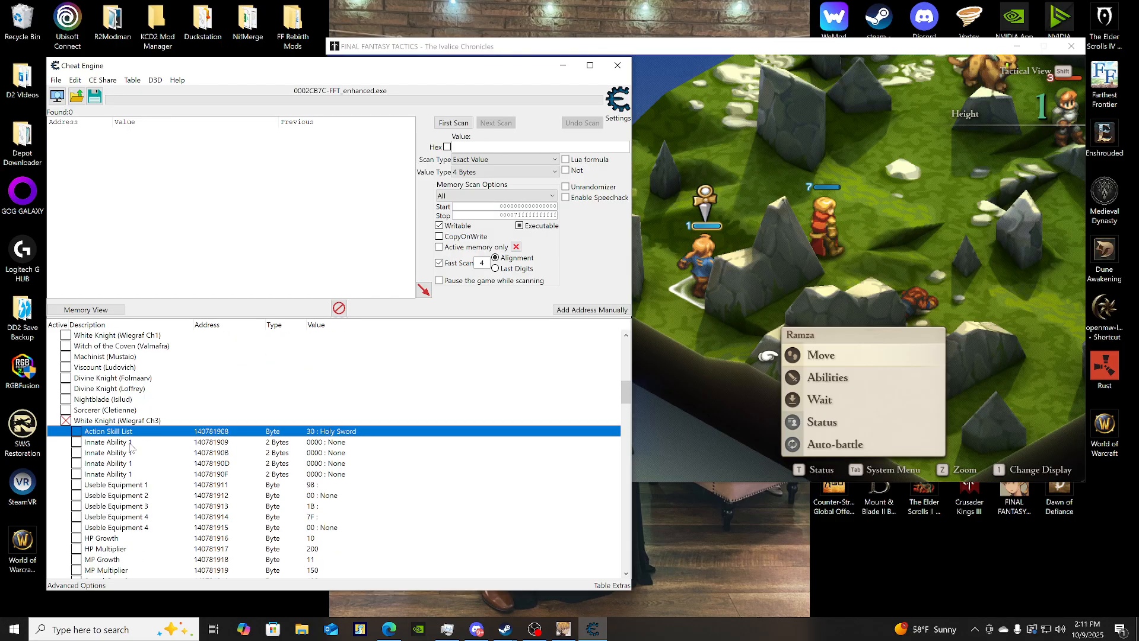
pyautogui.rightClick(108, 430)
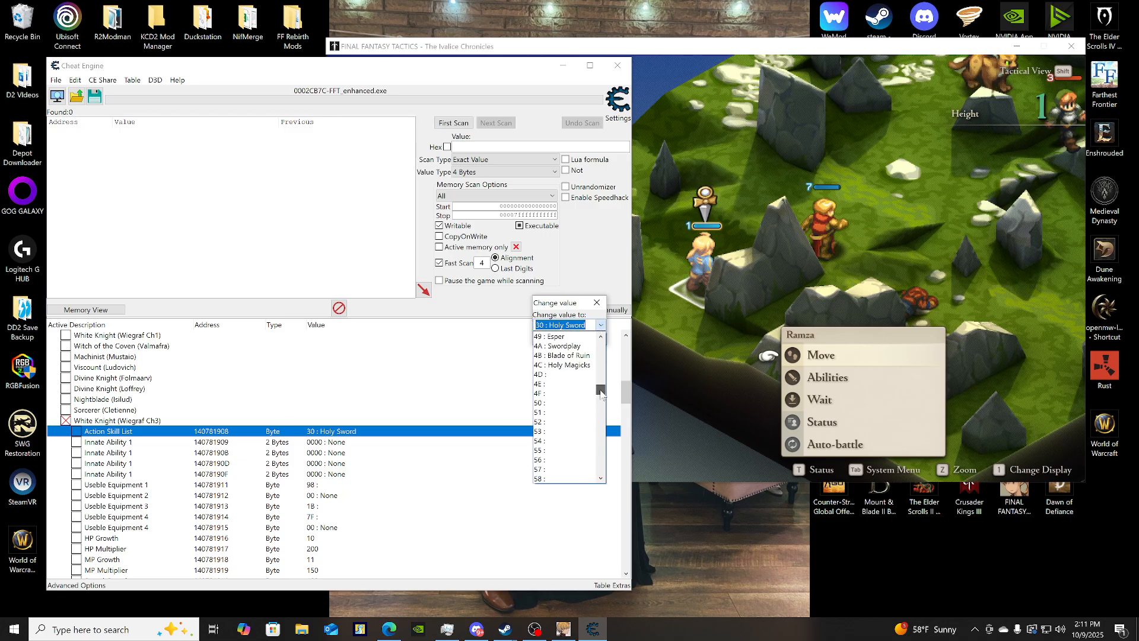
# Browse White Knight's innate abilities and stat growth rows without changing them.
pyautogui.scroll(-3)
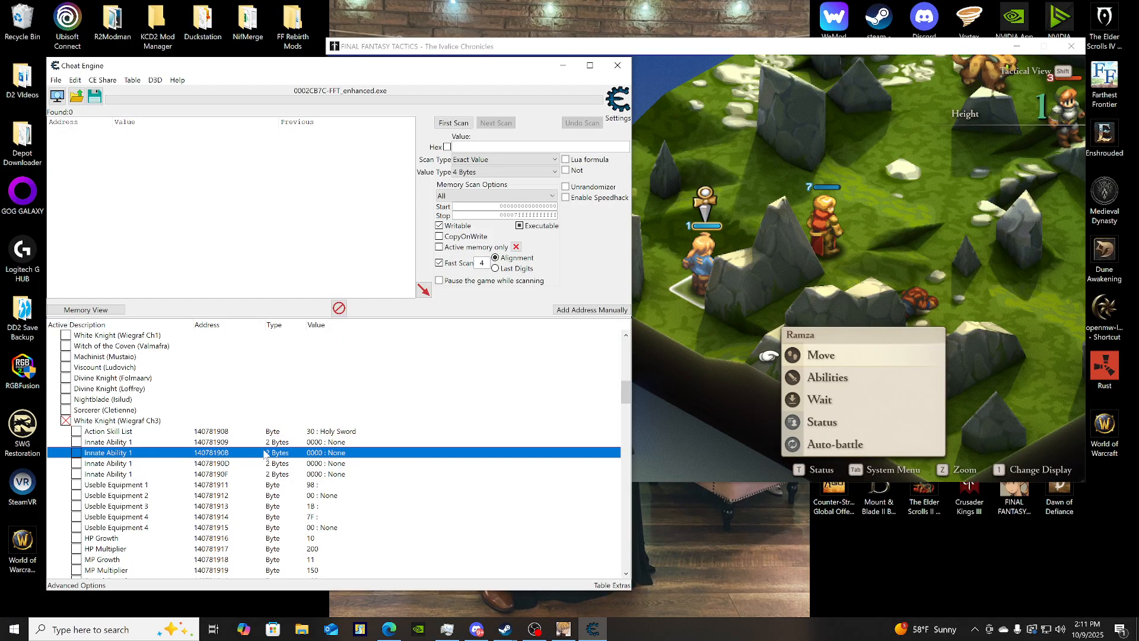
pyautogui.click(109, 441)
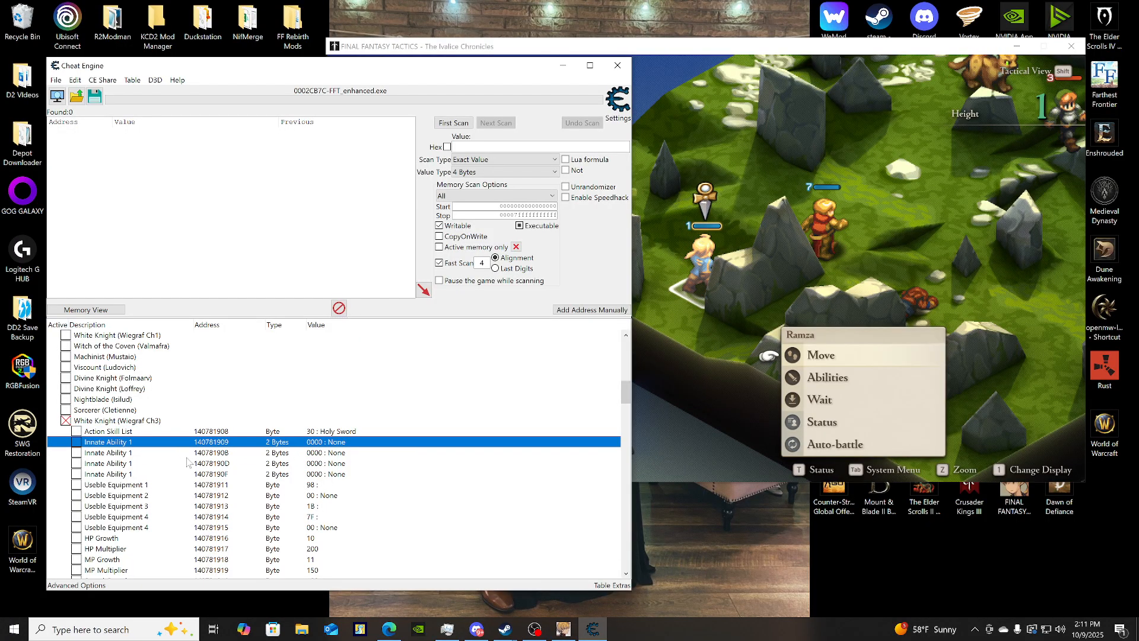
pyautogui.scroll(-3)
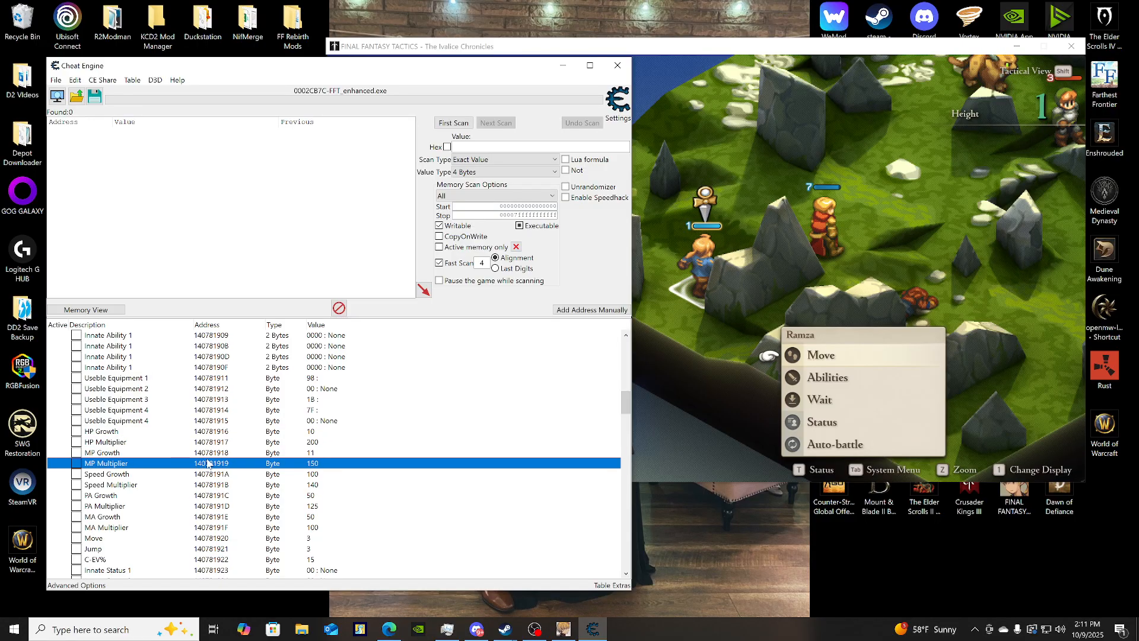
# Inspect White Knight's Speed Multiplier and remaining entries, then move on to Dragonkin (Reis Human).
pyautogui.click(109, 484)
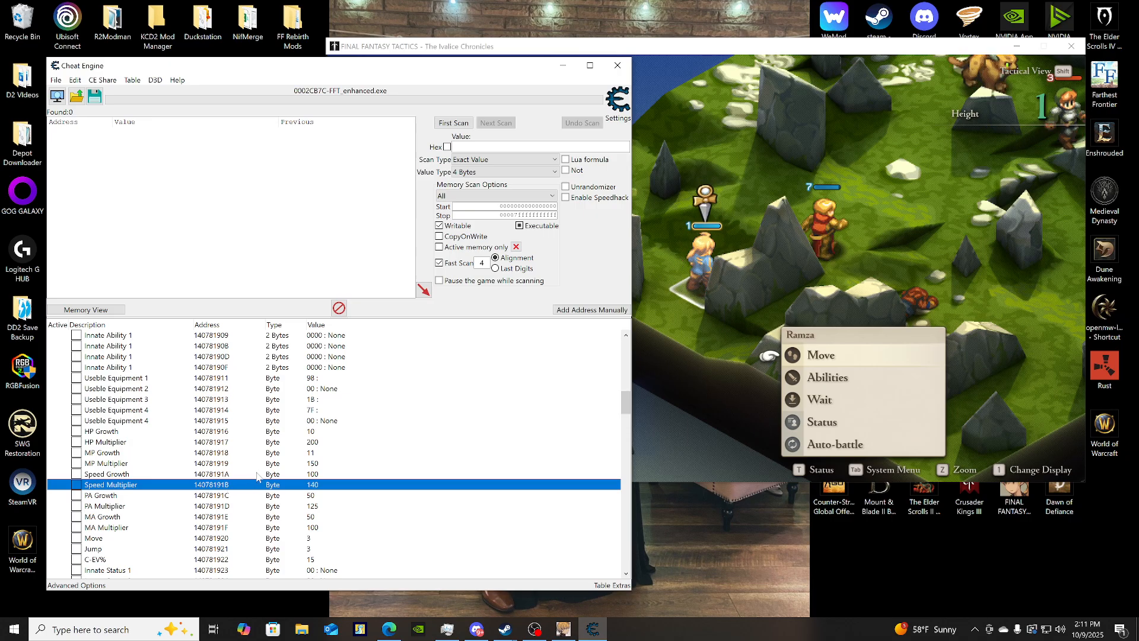
pyautogui.scroll(-3)
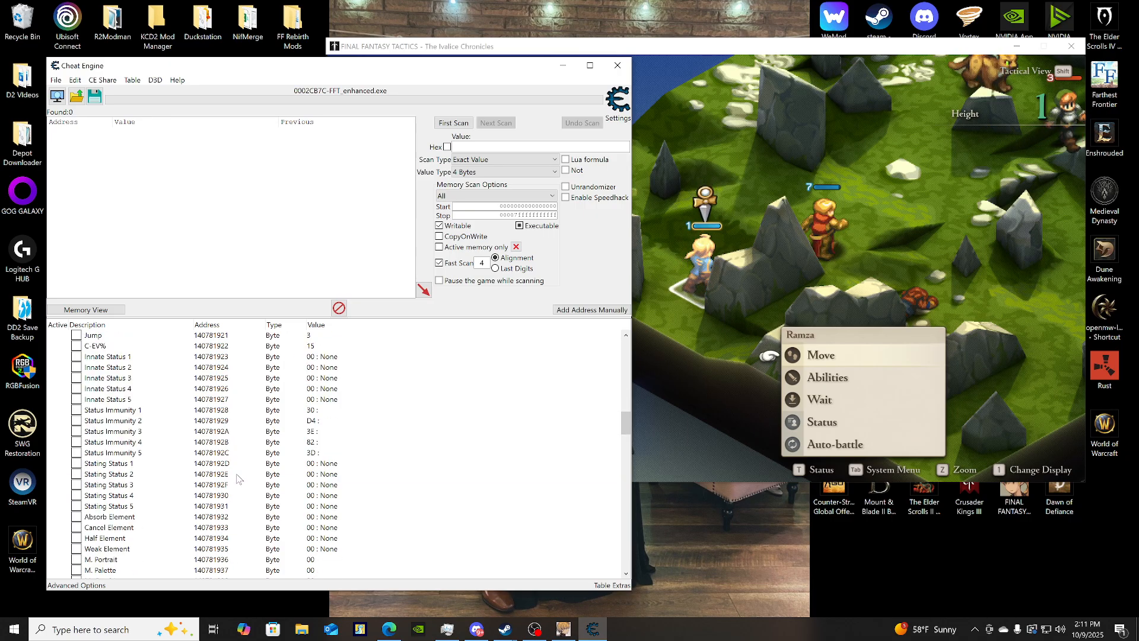
pyautogui.scroll(-3)
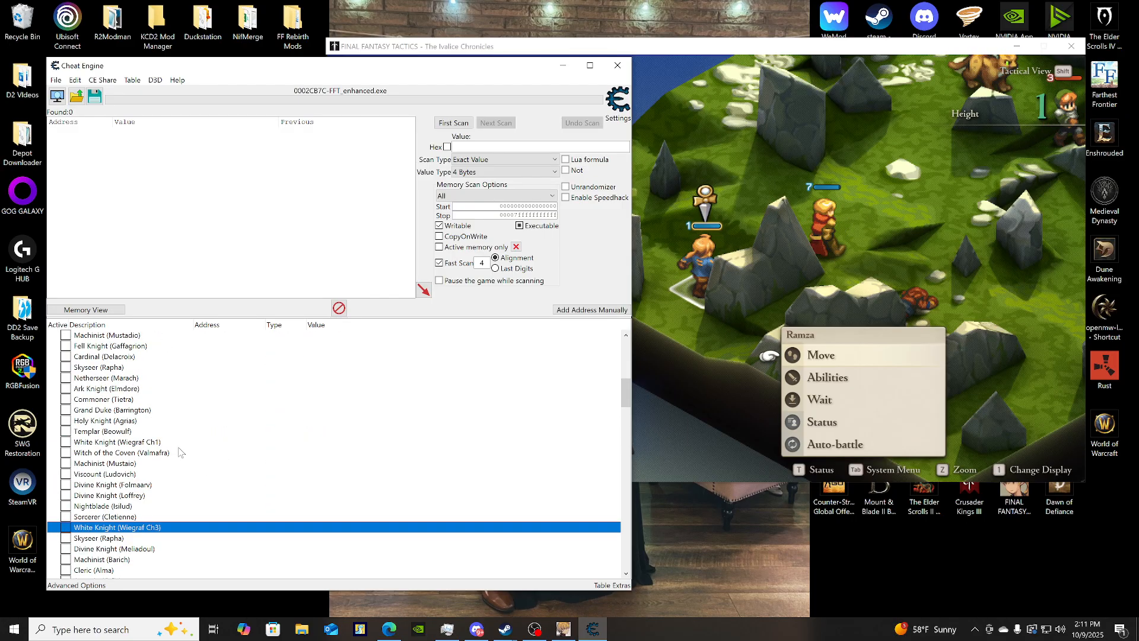
# Scroll down to the generic jobs and monster entries such as Summoner, Chocobo and Goblin.
pyautogui.scroll(-3)
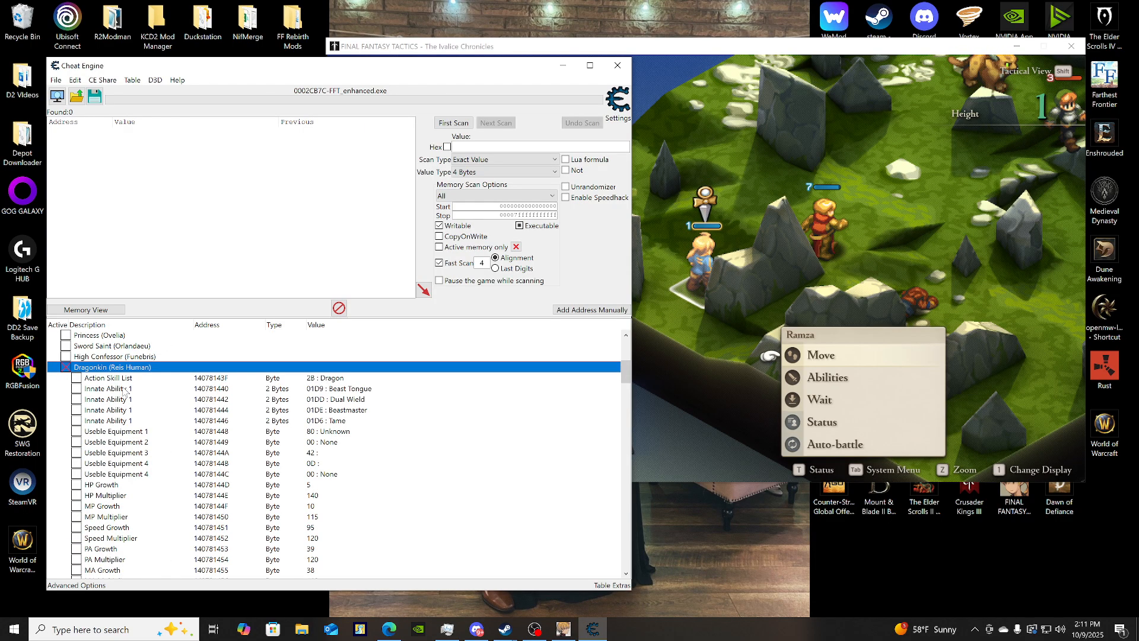
pyautogui.scroll(-3)
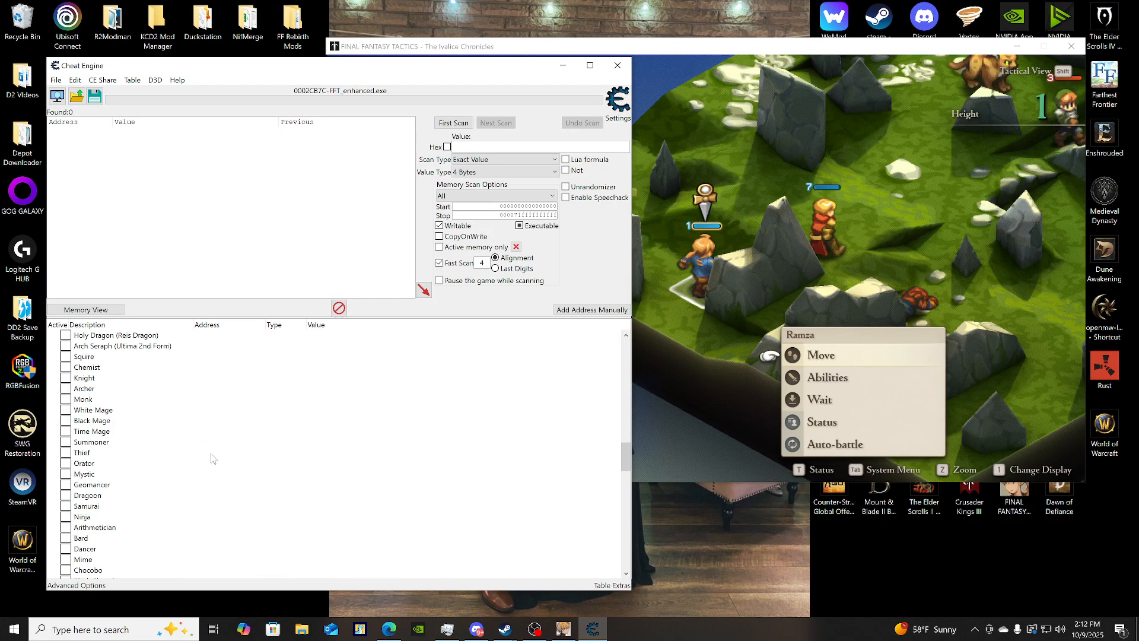
pyautogui.scroll(-3)
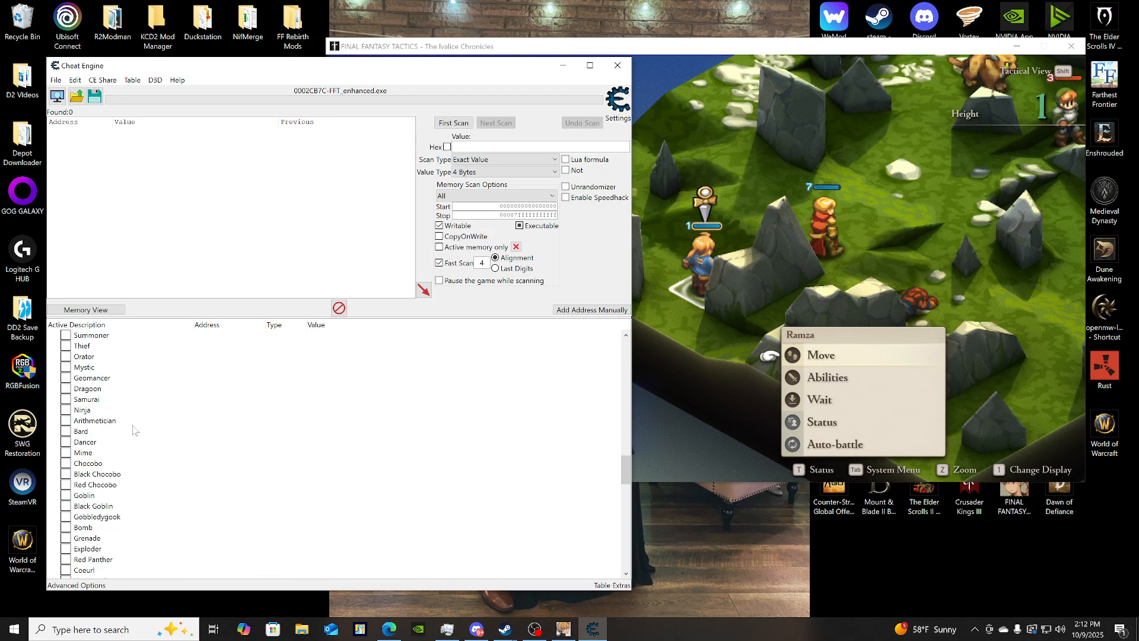